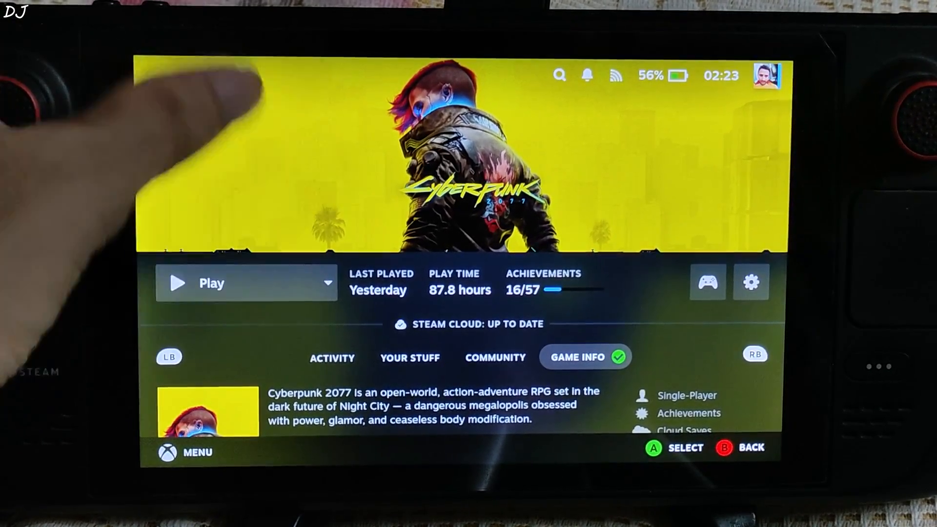
- Launch Cyberpunk 2077 from the Steam Deck Game Mode library
{"action": "left_click", "coordinate": [211, 283]}
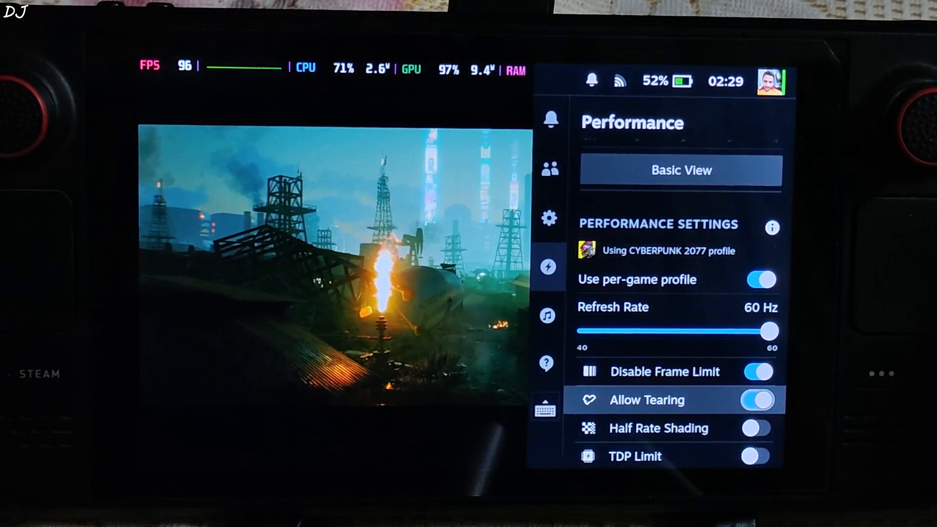
- Scroll past the Graphics options, then check the Video tab's Windowed Mode and HDR Mode
{"action": "scroll", "scroll_direction": "down", "scroll_amount": 3}
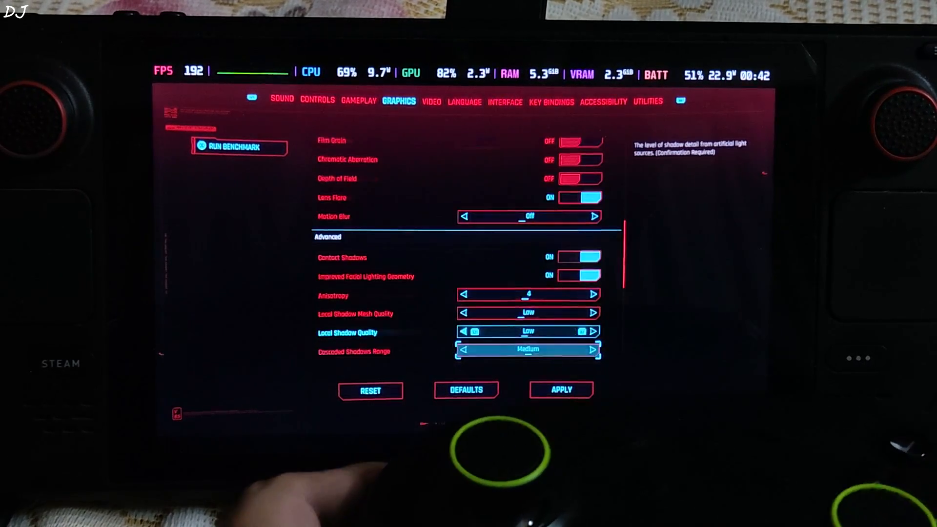
{"action": "scroll", "scroll_direction": "down", "scroll_amount": 3}
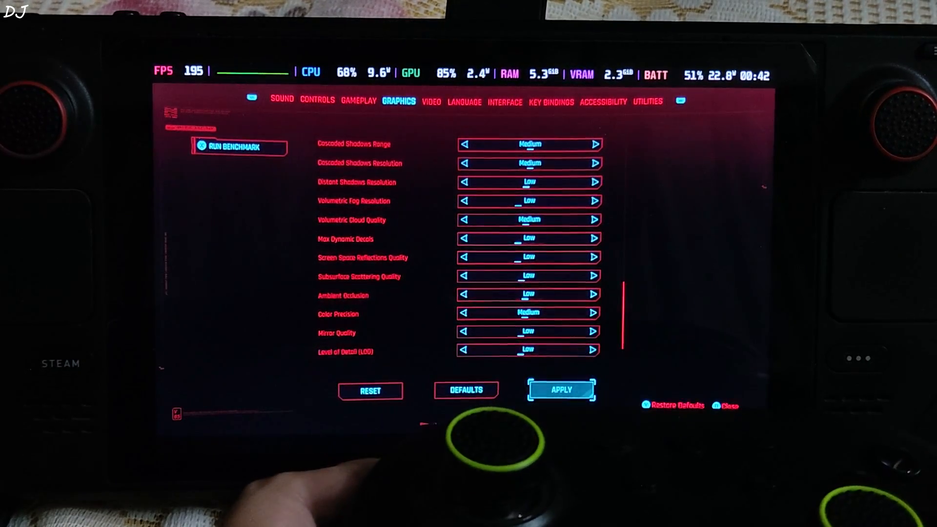
{"action": "left_click", "coordinate": [432, 101]}
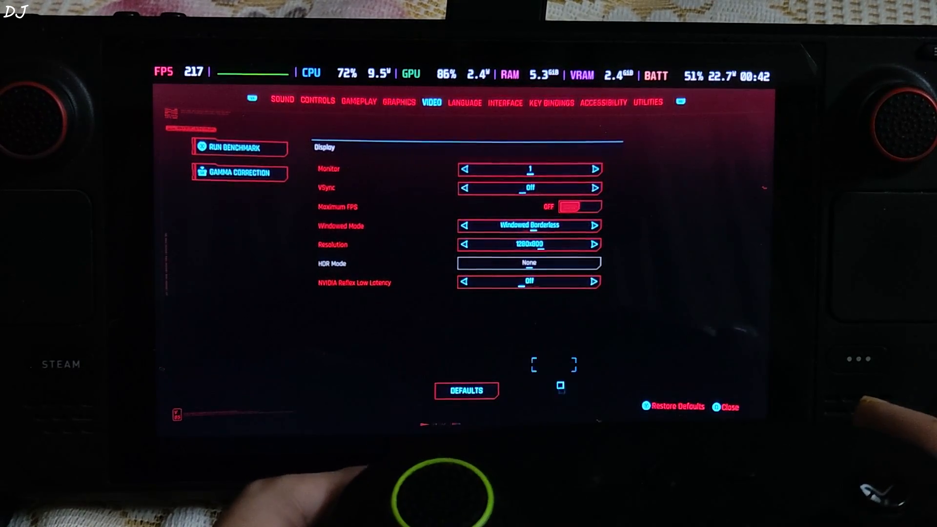
{"action": "left_click", "coordinate": [528, 244]}
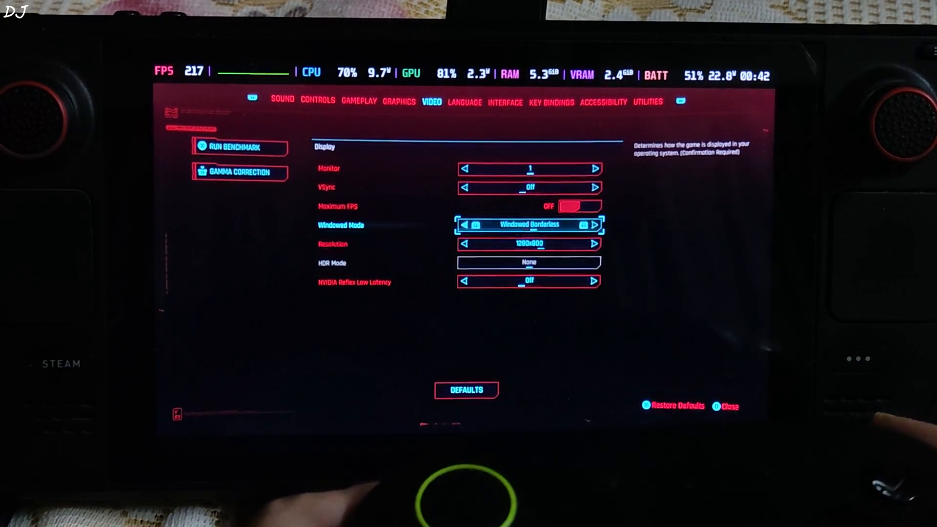
{"action": "key", "text": "up"}
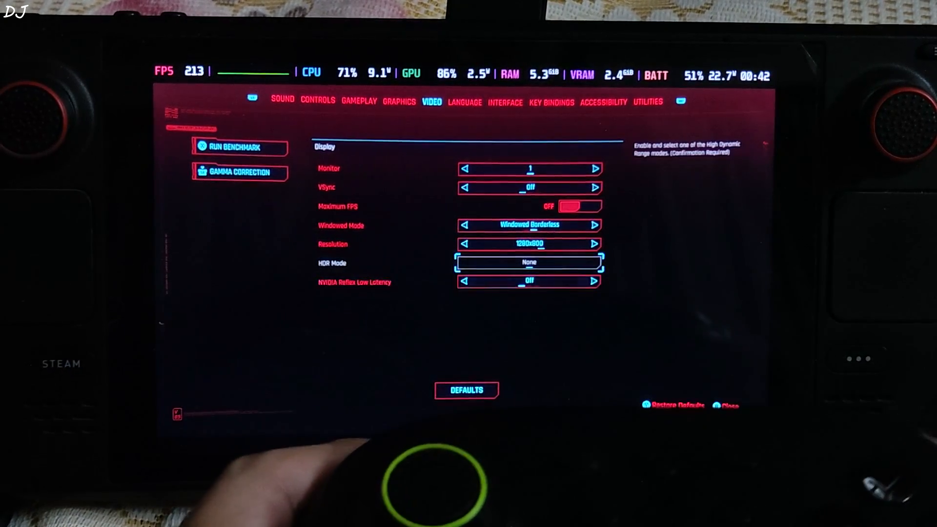
{"action": "key", "text": "up"}
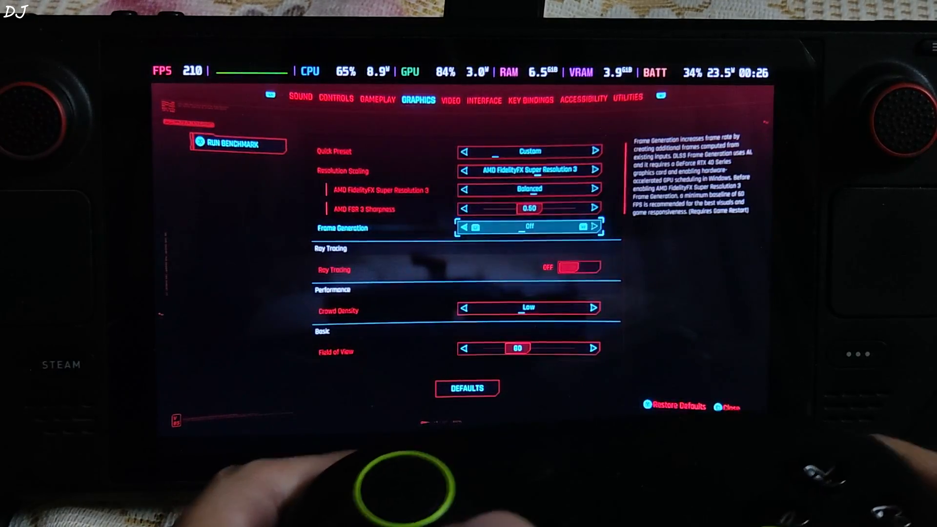
- Scroll the Advanced graphics options and adjust Subsurface Scattering Quality
{"action": "scroll", "scroll_direction": "down", "scroll_amount": 3}
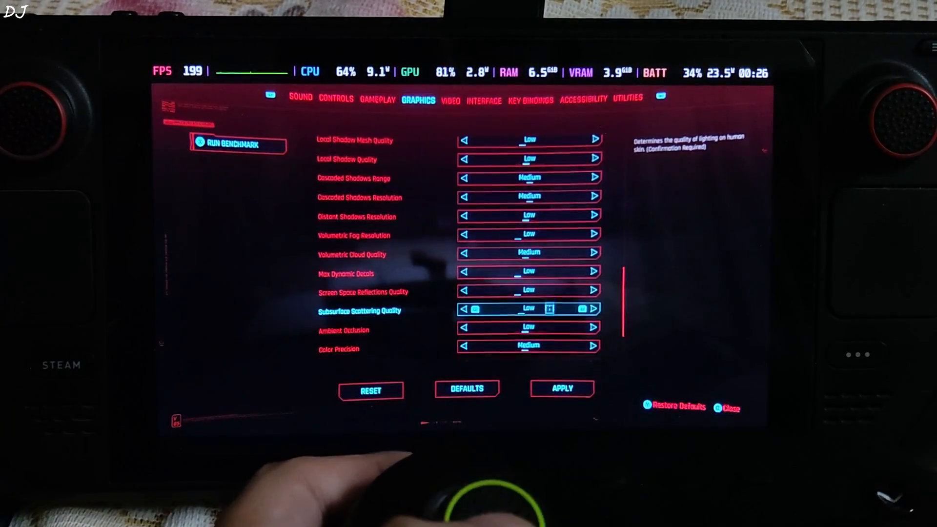
{"action": "left_click", "coordinate": [560, 389]}
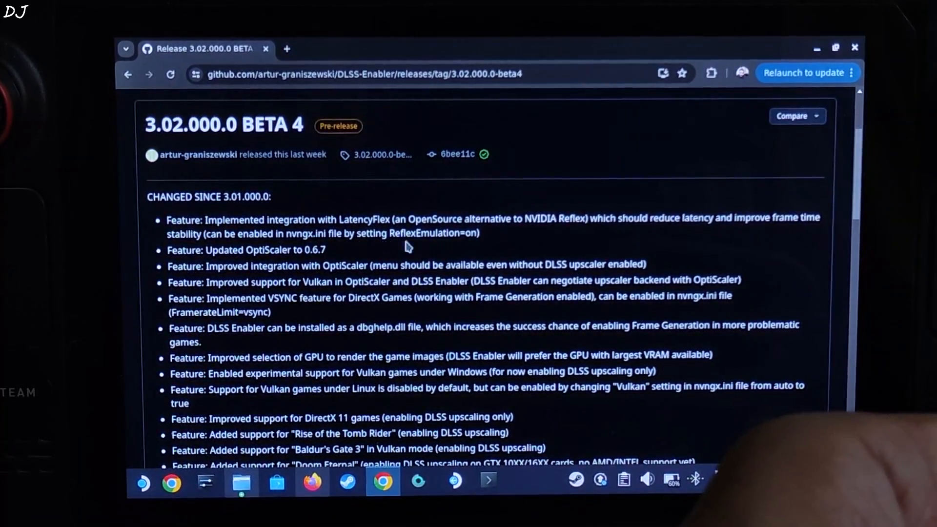
{"action": "mouse_move", "coordinate": [397, 181]}
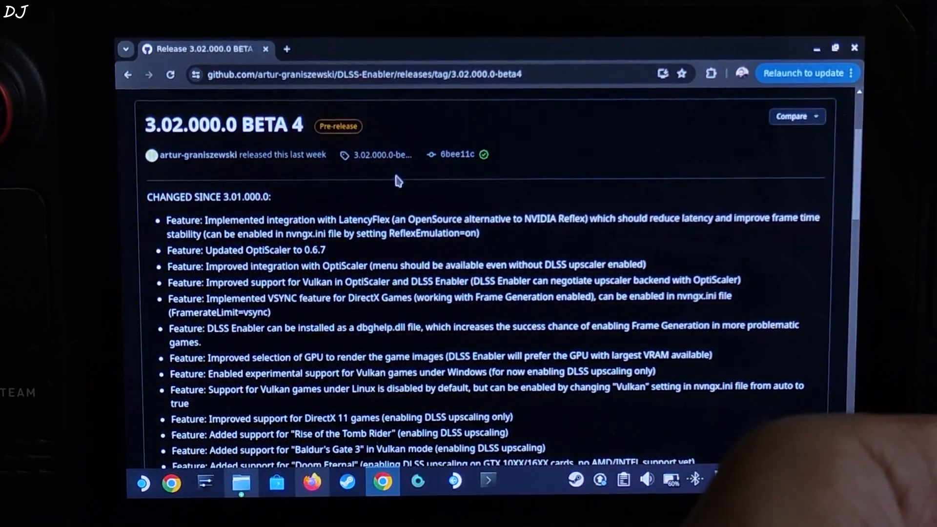
- Download dlss-enabler-setup-3.02.000.0-beta4.exe from Assets and open Cyberpunk 2077's library options
{"action": "scroll", "scroll_direction": "down", "scroll_amount": 3}
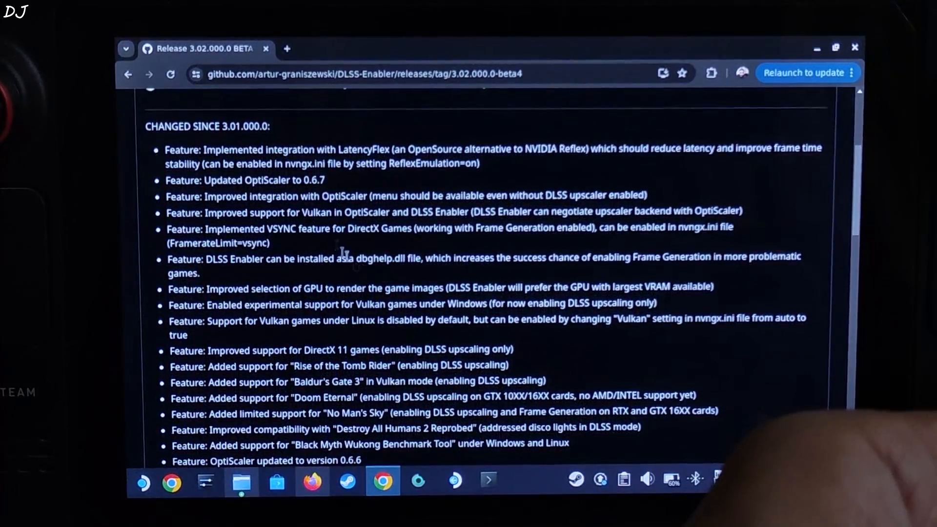
{"action": "scroll", "scroll_direction": "down", "scroll_amount": 3}
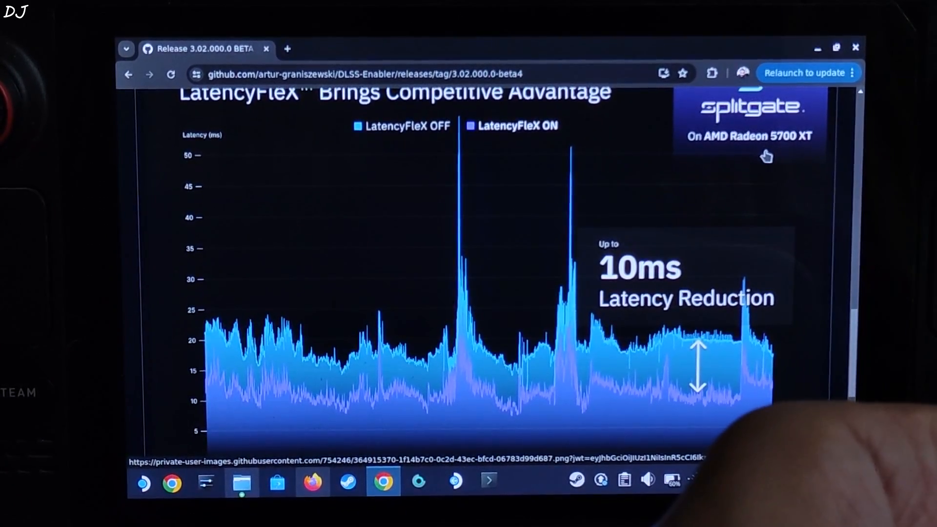
{"action": "scroll", "scroll_direction": "down", "scroll_amount": 3}
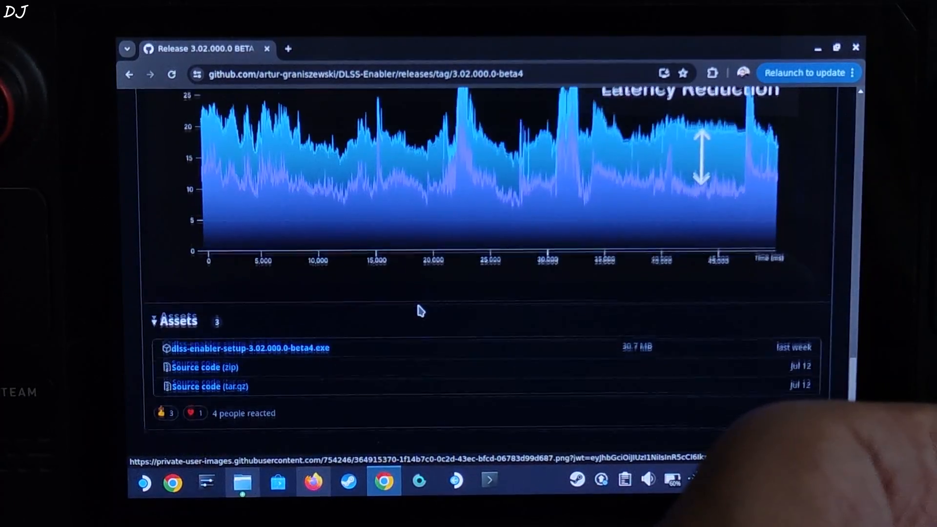
{"action": "scroll", "scroll_direction": "down", "scroll_amount": 3}
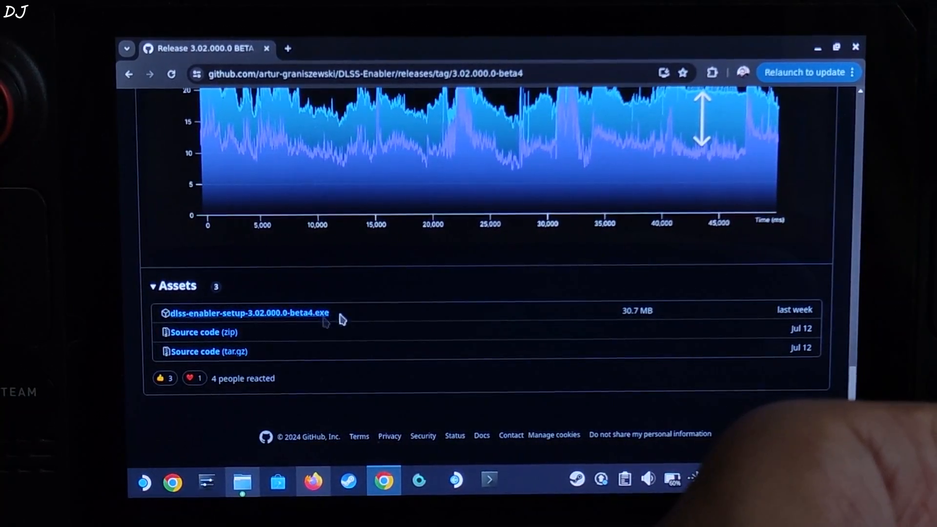
{"action": "left_click", "coordinate": [349, 480]}
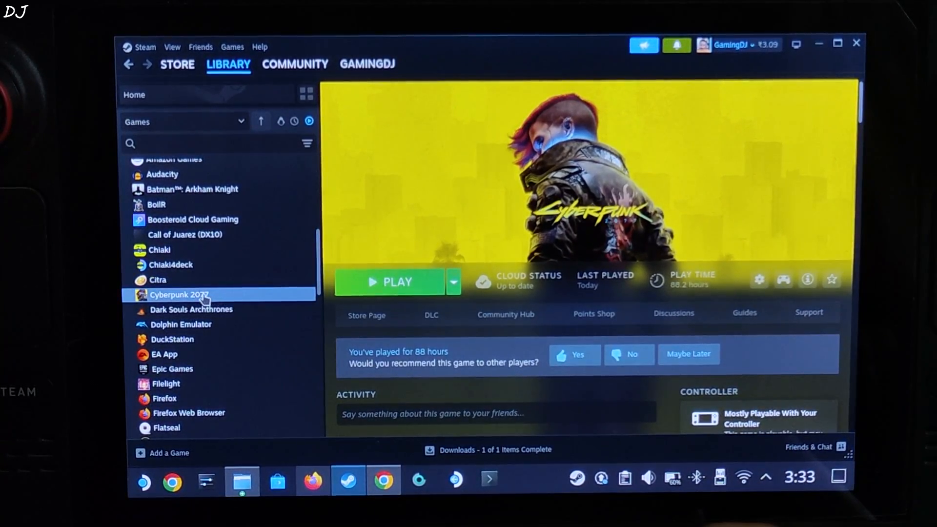
{"action": "right_click", "coordinate": [177, 295]}
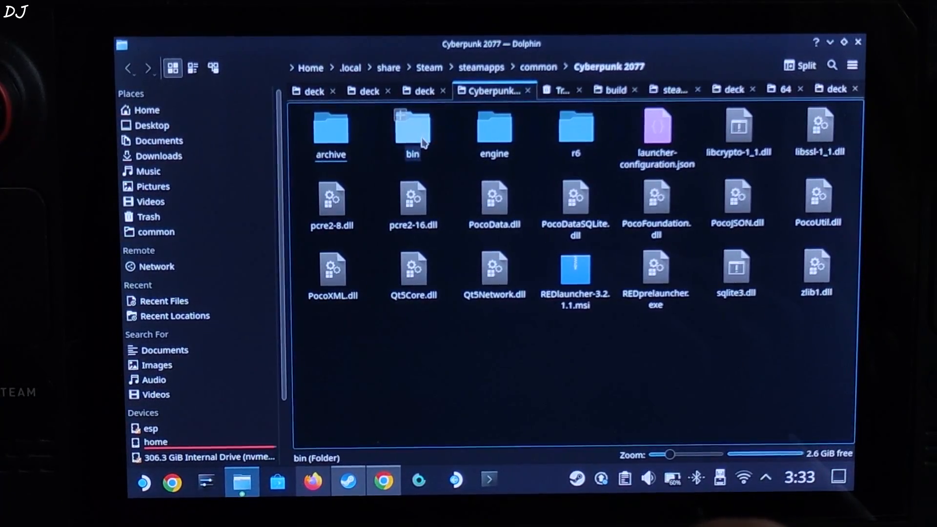
- Open Cyberpunk 2077's bin folder in Dolphin
{"action": "double_click", "coordinate": [412, 127]}
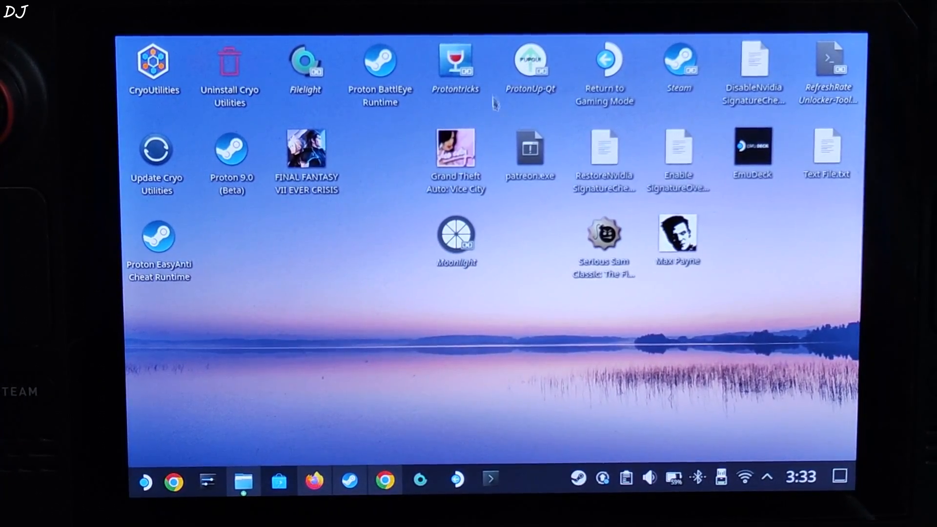
{"action": "left_click", "coordinate": [455, 61]}
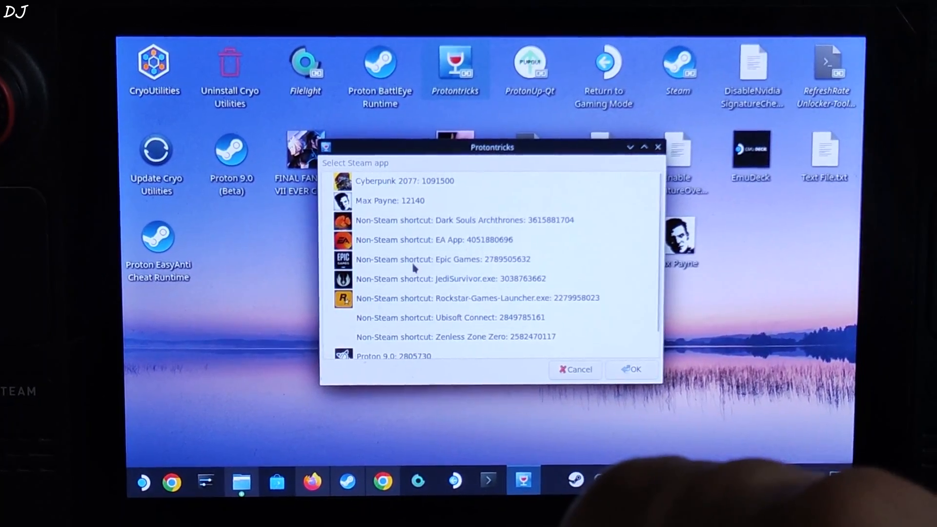
{"action": "left_click", "coordinate": [574, 369]}
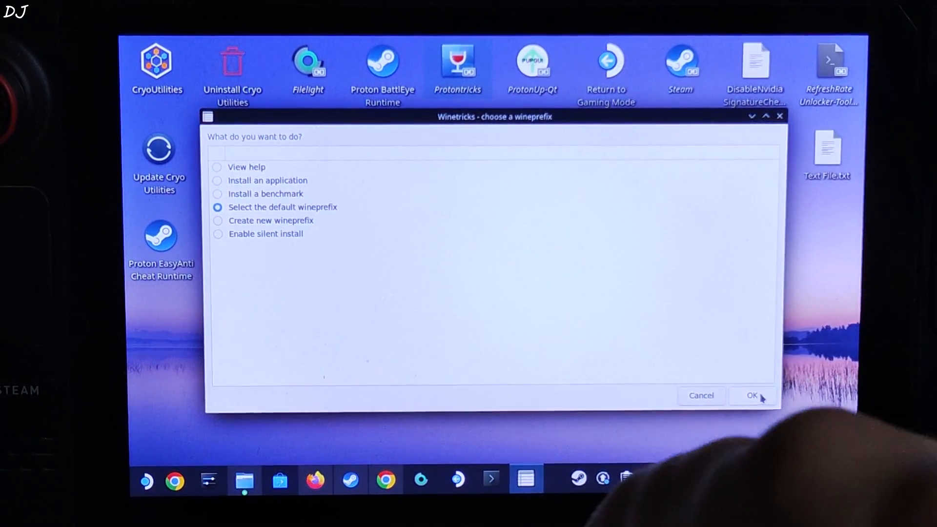
- Confirm the default wineprefix and choose the Run winecfg action
{"action": "left_click", "coordinate": [752, 396]}
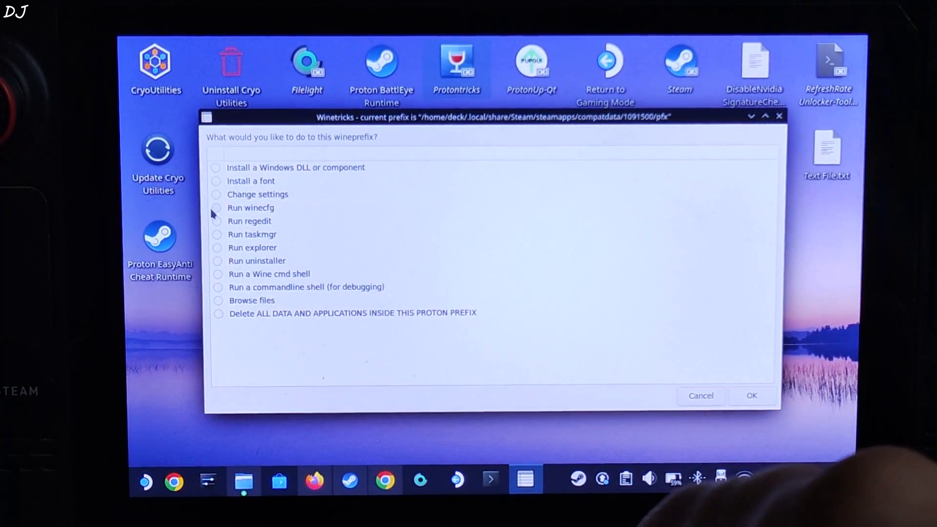
{"action": "left_click", "coordinate": [251, 207]}
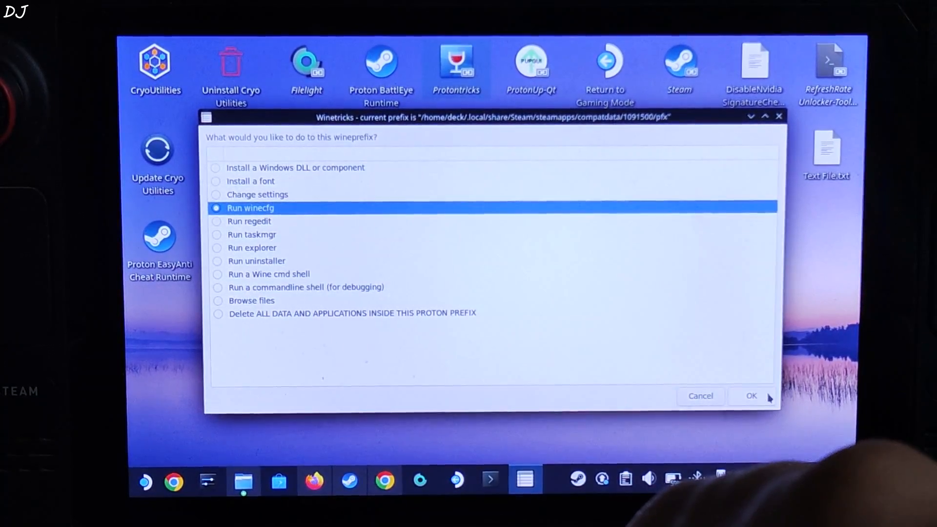
- Enable 'Show dot files' in winecfg's Drives settings and return to Winetricks
{"action": "left_click", "coordinate": [751, 396]}
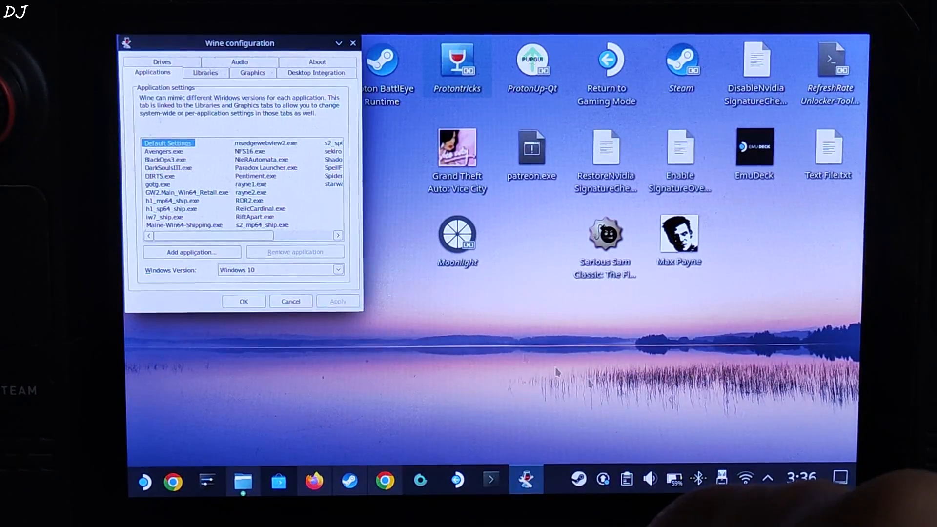
{"action": "left_click", "coordinate": [162, 73]}
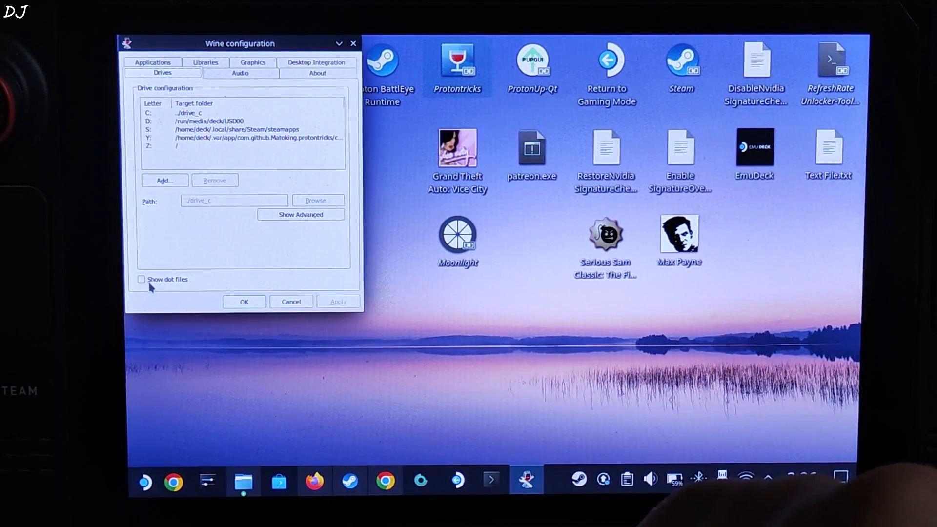
{"action": "left_click", "coordinate": [142, 279]}
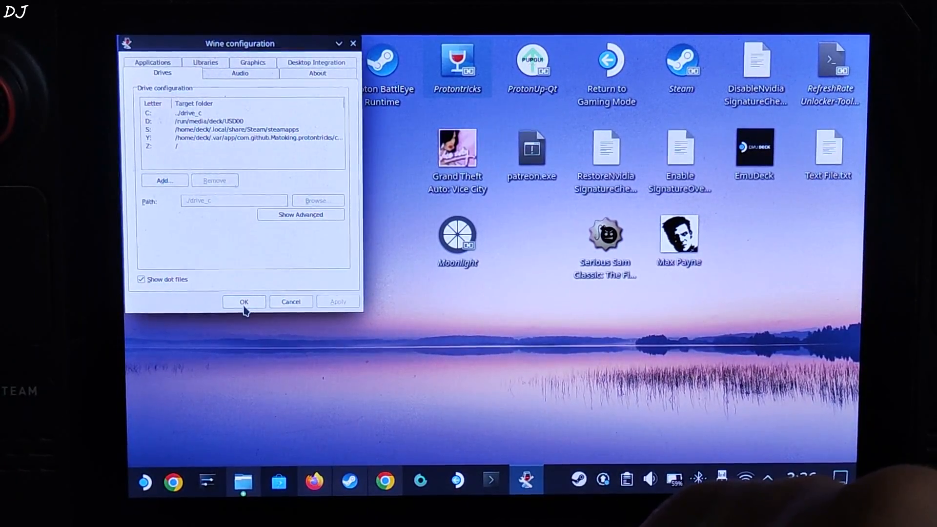
{"action": "left_click", "coordinate": [243, 301]}
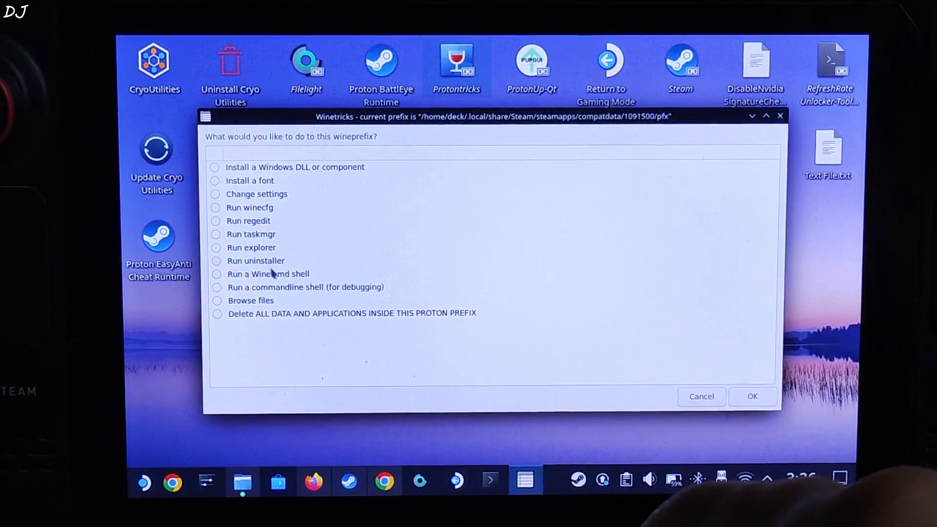
- Run the Wine explorer on Cyberpunk 2077's prefix 1091500
{"action": "left_click", "coordinate": [251, 248]}
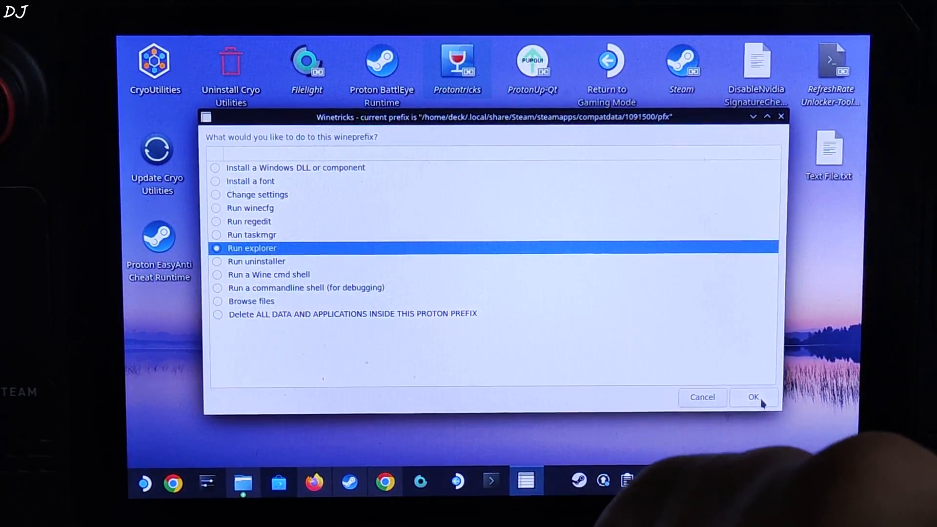
{"action": "left_click", "coordinate": [752, 397]}
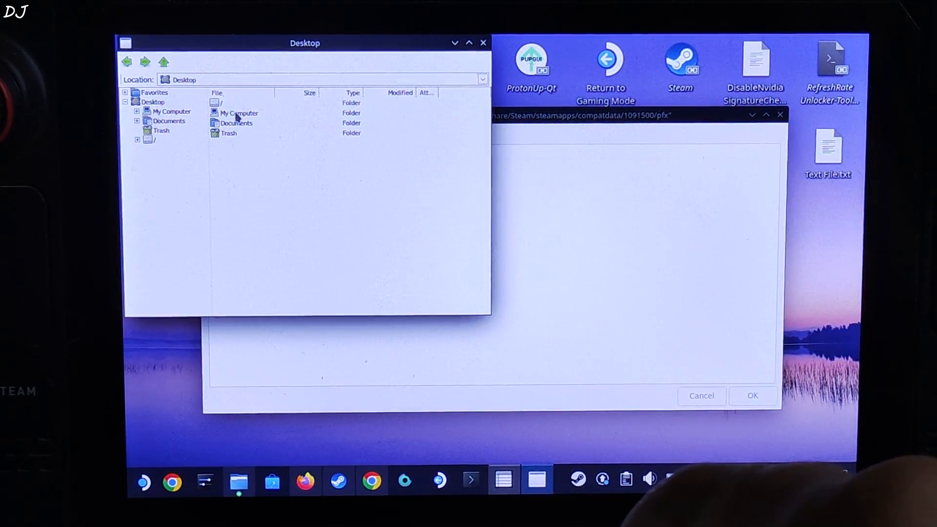
- Browse My Computer to home/deck/Downloads and run the dlss-enabler-setup executable
{"action": "left_click", "coordinate": [238, 113]}
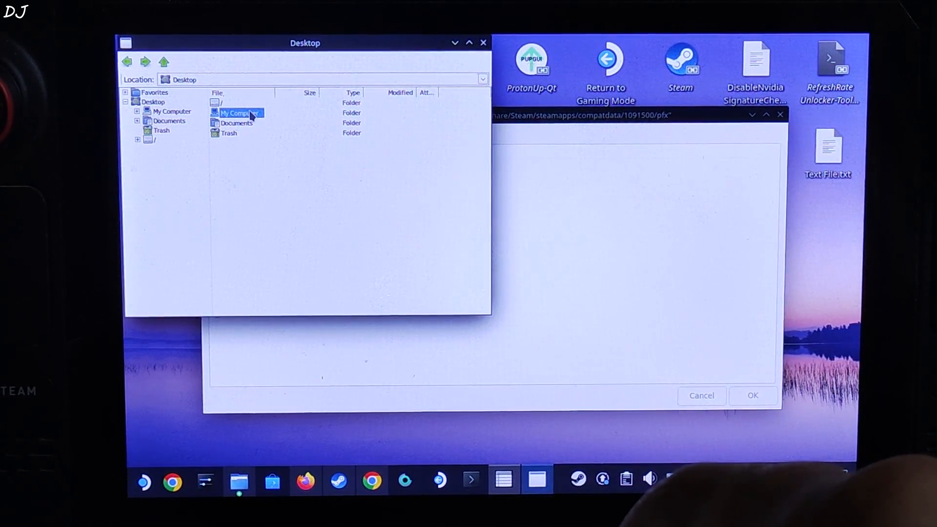
{"action": "double_click", "coordinate": [235, 112]}
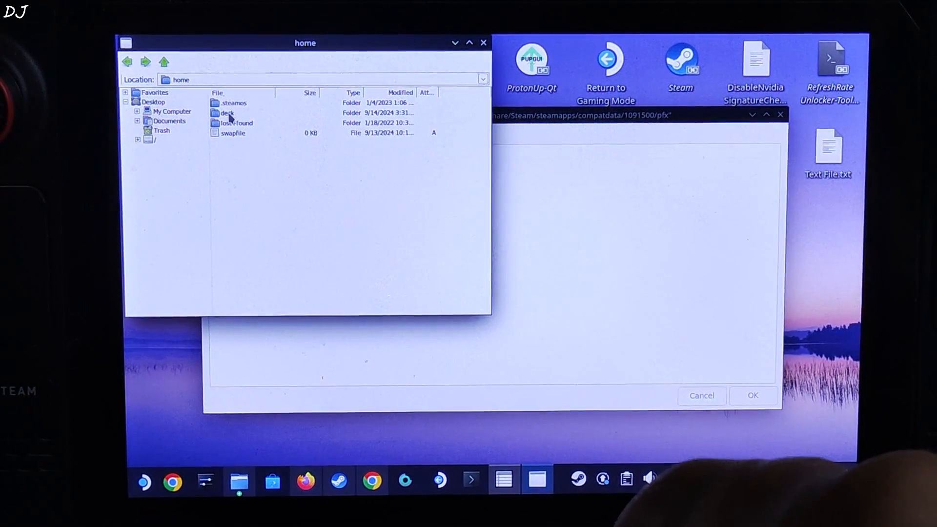
{"action": "double_click", "coordinate": [226, 113]}
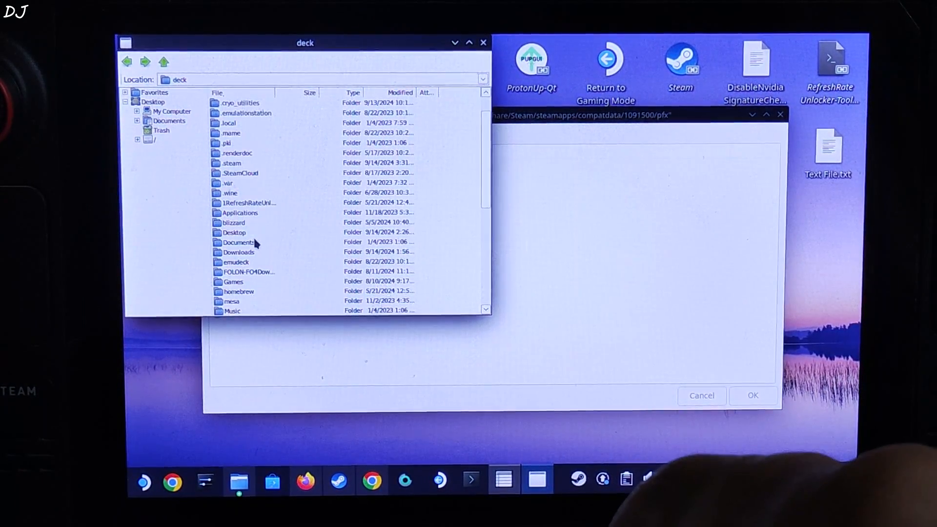
{"action": "left_click", "coordinate": [237, 253]}
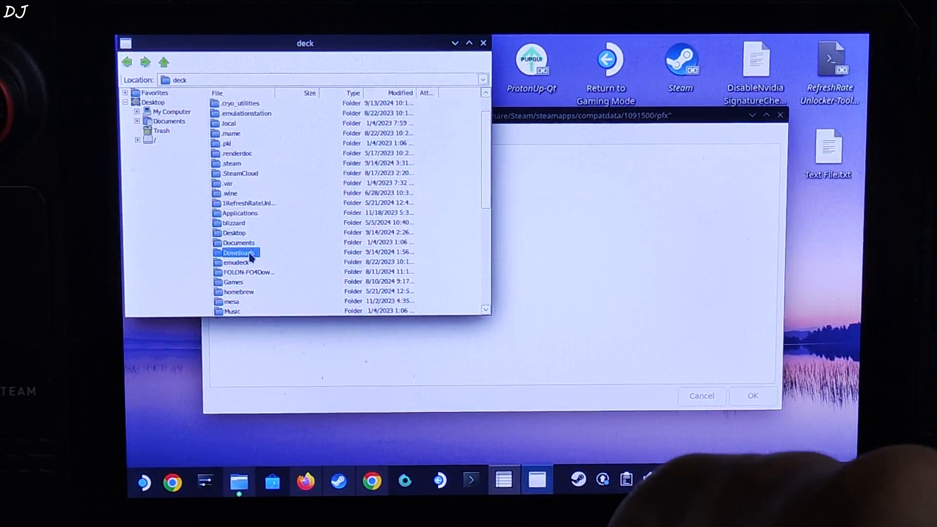
{"action": "double_click", "coordinate": [236, 252]}
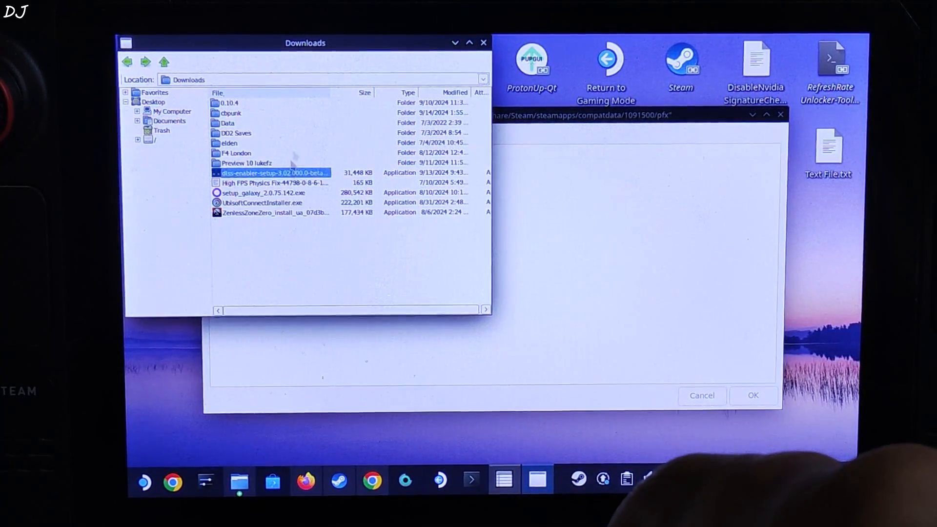
{"action": "double_click", "coordinate": [272, 173]}
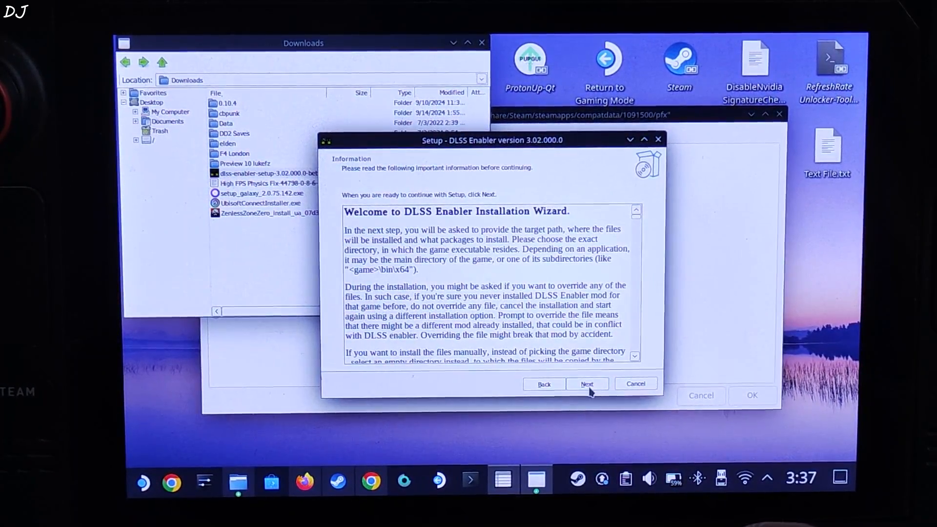
- Set the DLSS Enabler install folder to steamapps\common\Cyberpunk 2077\bin\x64
{"action": "left_click", "coordinate": [586, 383]}
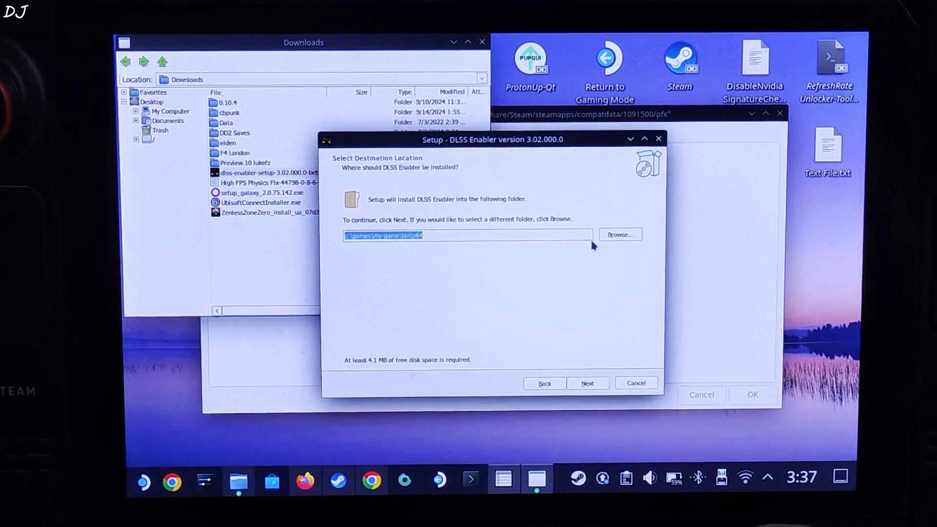
{"action": "left_click", "coordinate": [619, 234]}
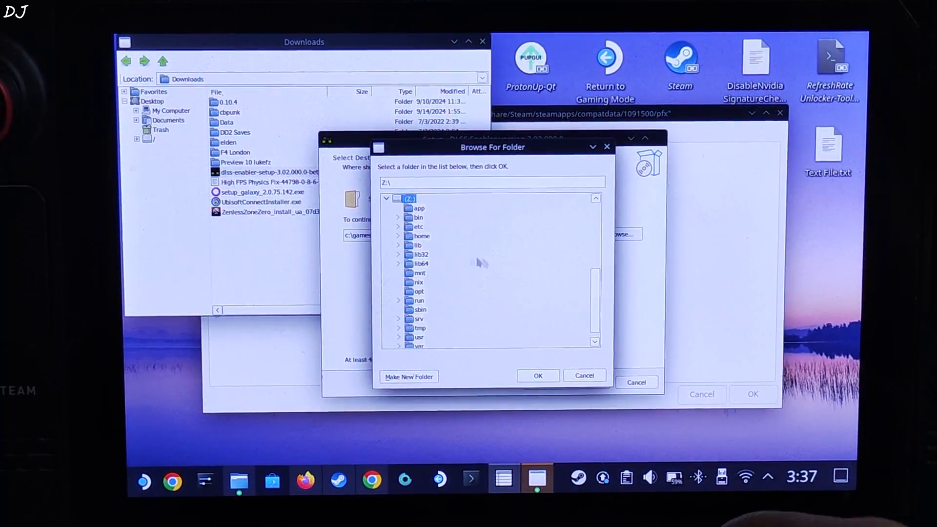
{"action": "left_click", "coordinate": [421, 235]}
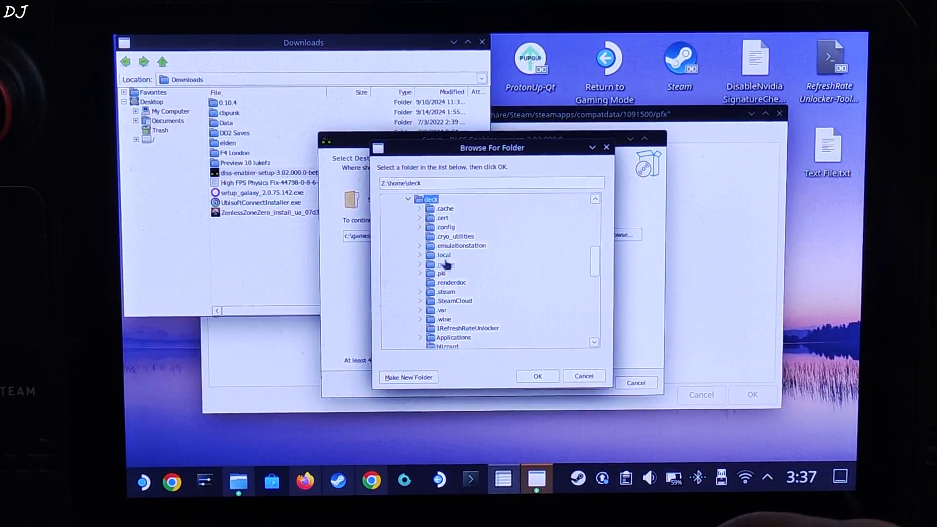
{"action": "left_click", "coordinate": [445, 255]}
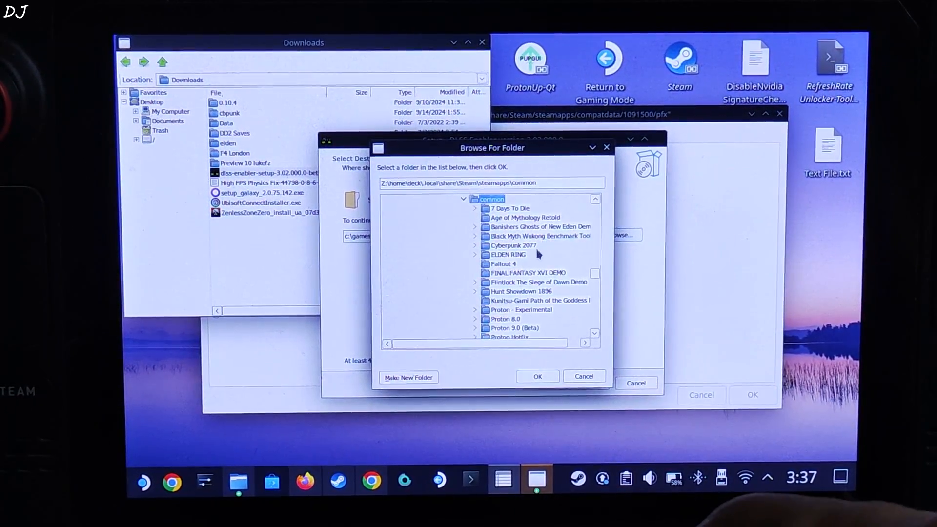
{"action": "left_click", "coordinate": [512, 246]}
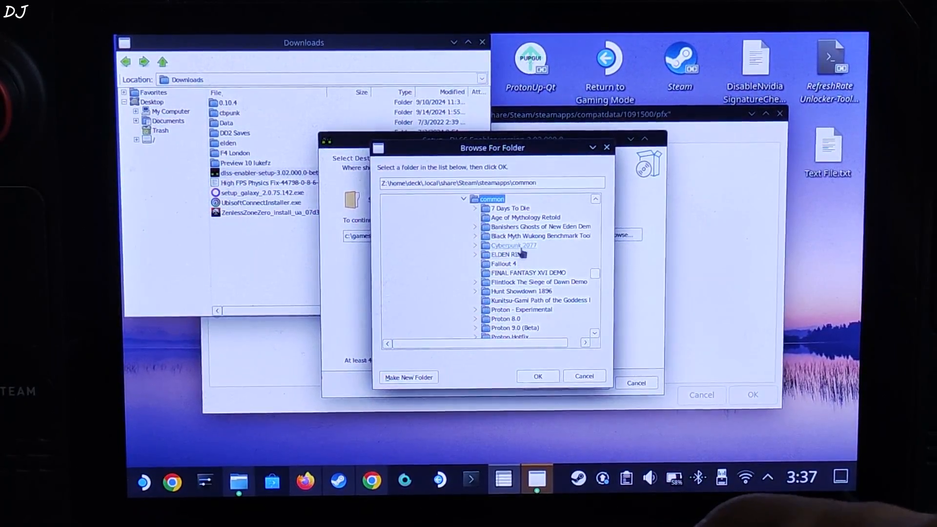
{"action": "left_click", "coordinate": [476, 245]}
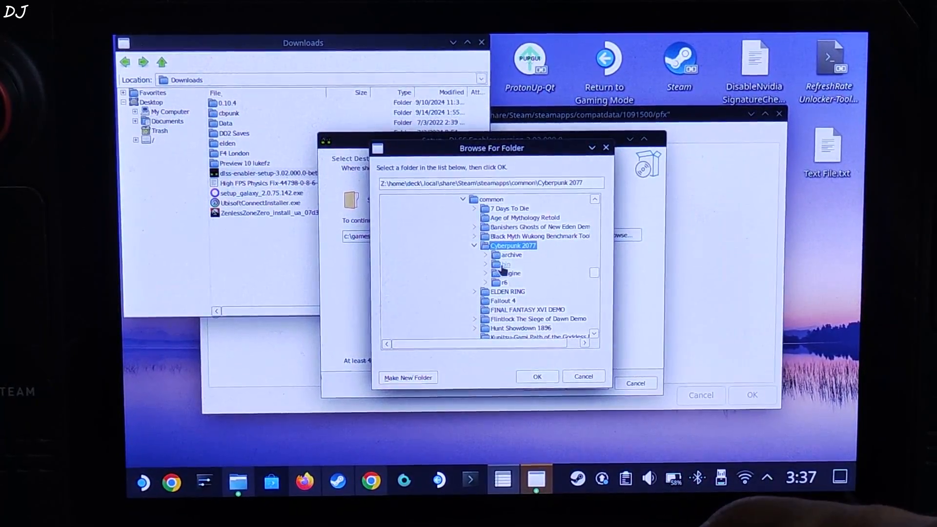
{"action": "left_click", "coordinate": [486, 264]}
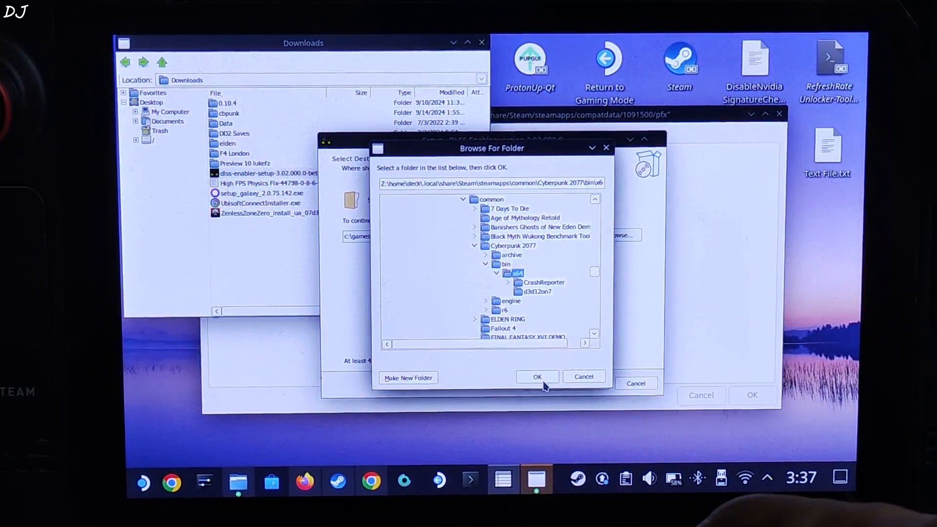
{"action": "left_click", "coordinate": [536, 376]}
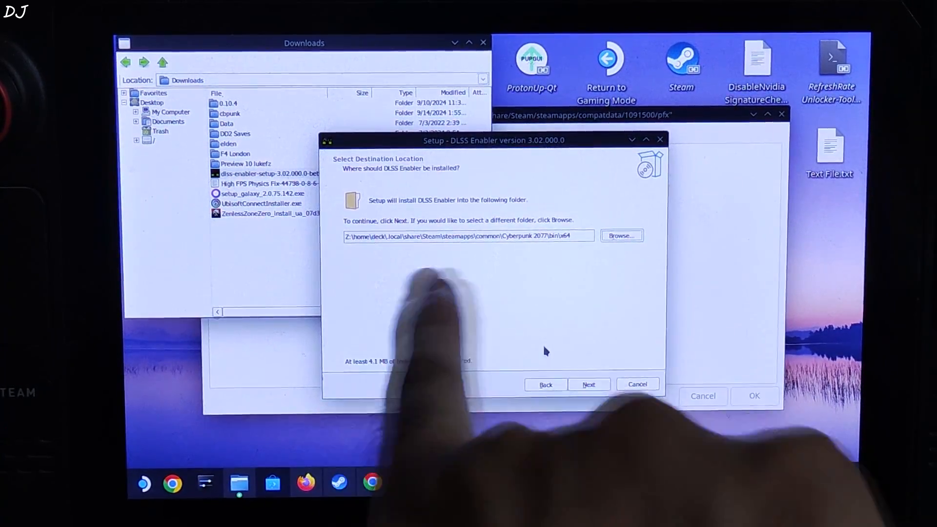
- Install DLSS Enabler with 'Enable support for AMD and Intel GPUs' ticked, then finish the wizard
{"action": "left_click", "coordinate": [588, 384]}
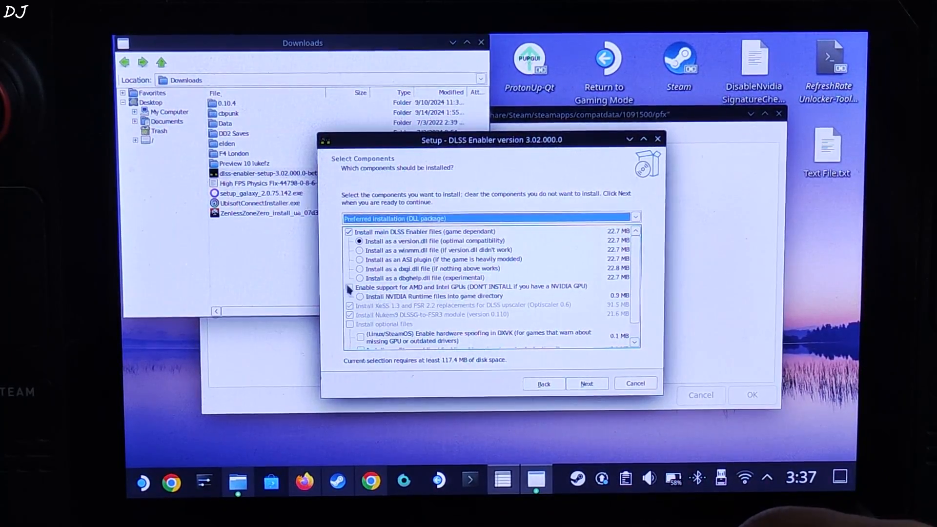
{"action": "left_click", "coordinate": [349, 290]}
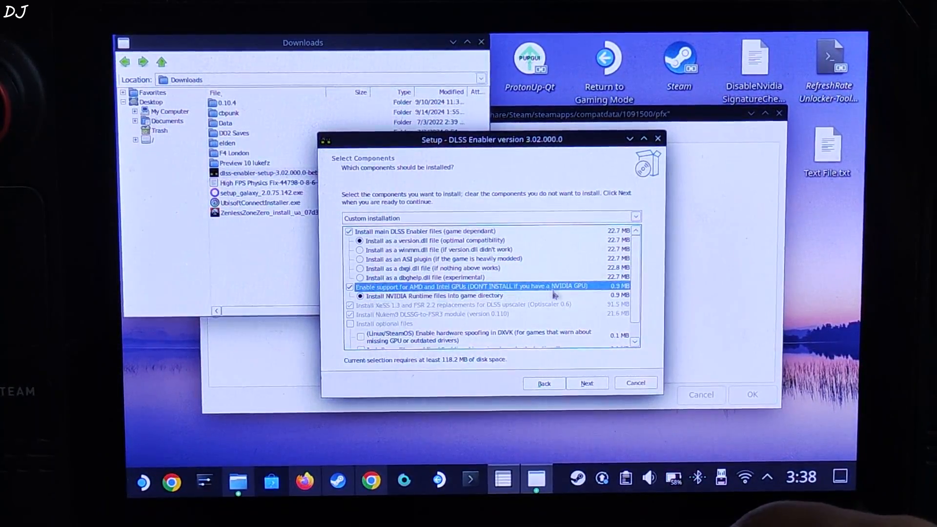
{"action": "left_click", "coordinate": [587, 383]}
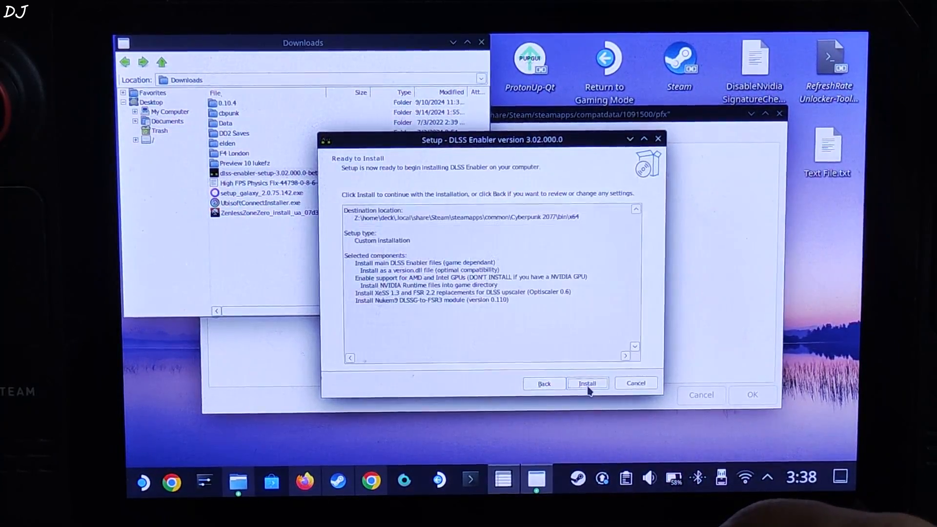
{"action": "left_click", "coordinate": [587, 383]}
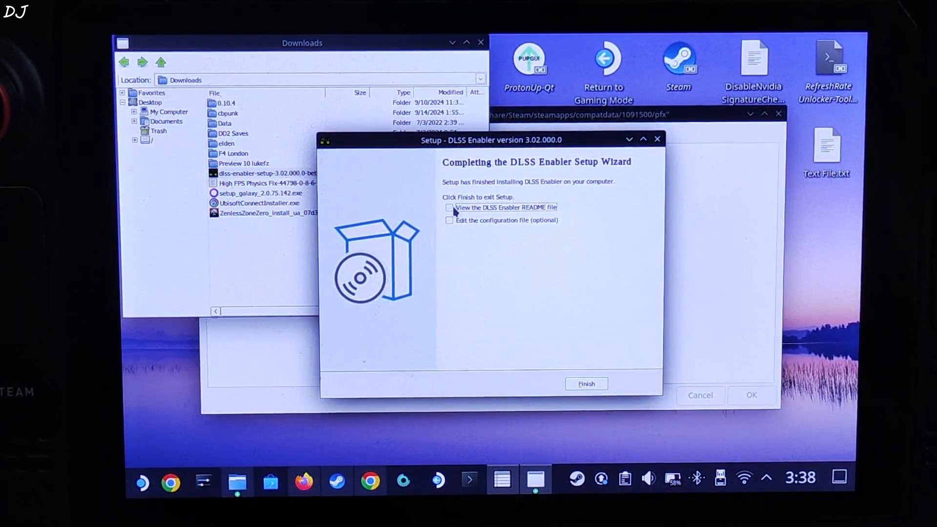
{"action": "left_click", "coordinate": [585, 384]}
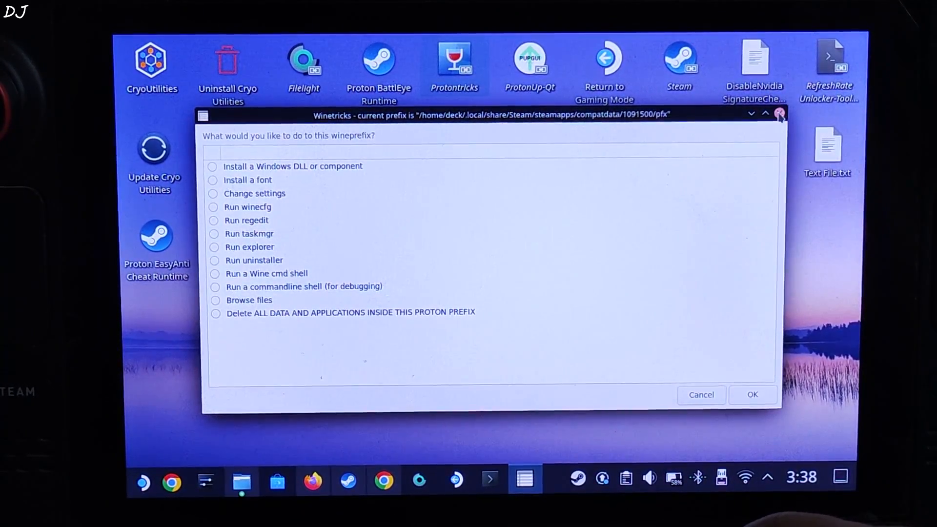
- Paste WINEDLLOVERRIDES="version.dxgi=n,b" %COMMAND% into Cyberpunk 2077's launch options and check Compatibility
{"action": "left_click", "coordinate": [779, 114]}
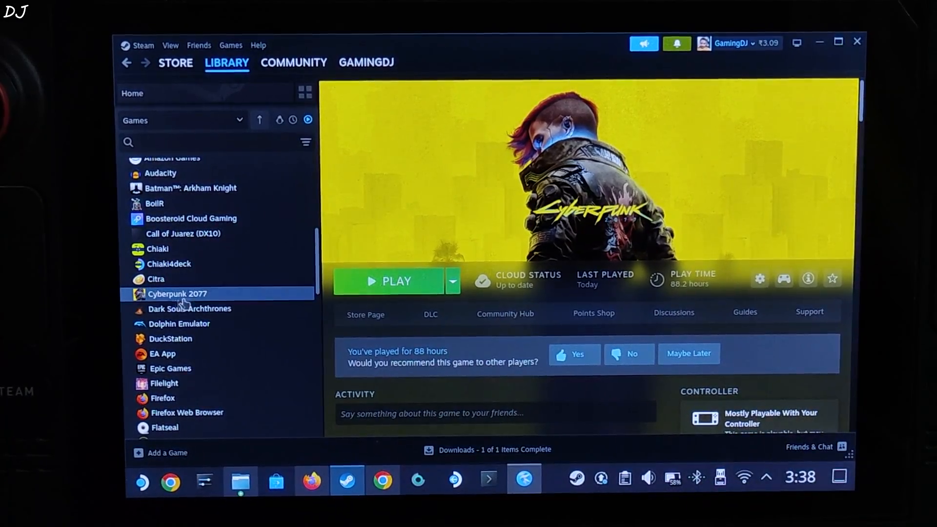
{"action": "right_click", "coordinate": [177, 293]}
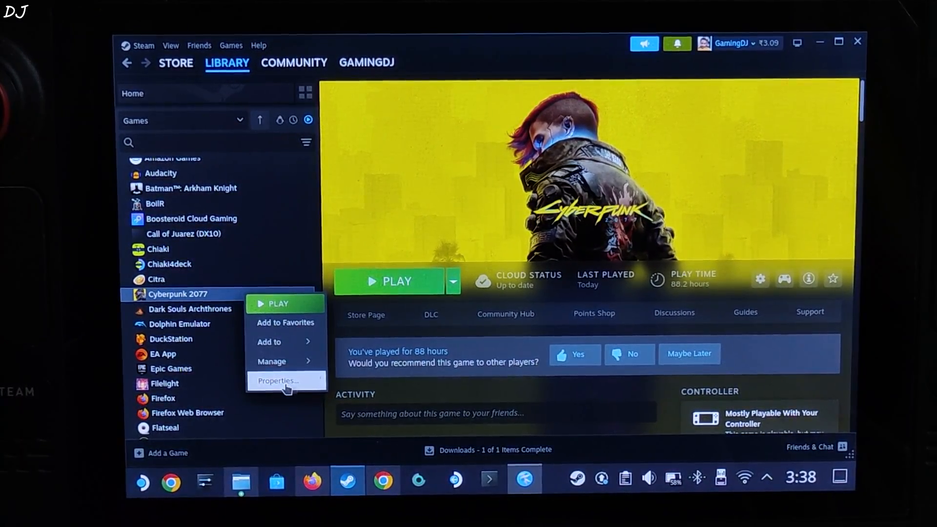
{"action": "left_click", "coordinate": [278, 381]}
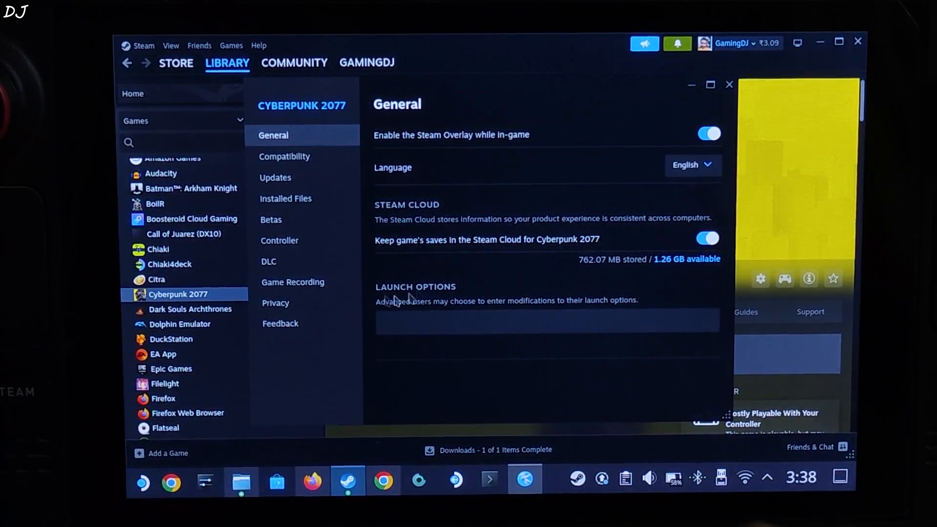
{"action": "right_click", "coordinate": [436, 330]}
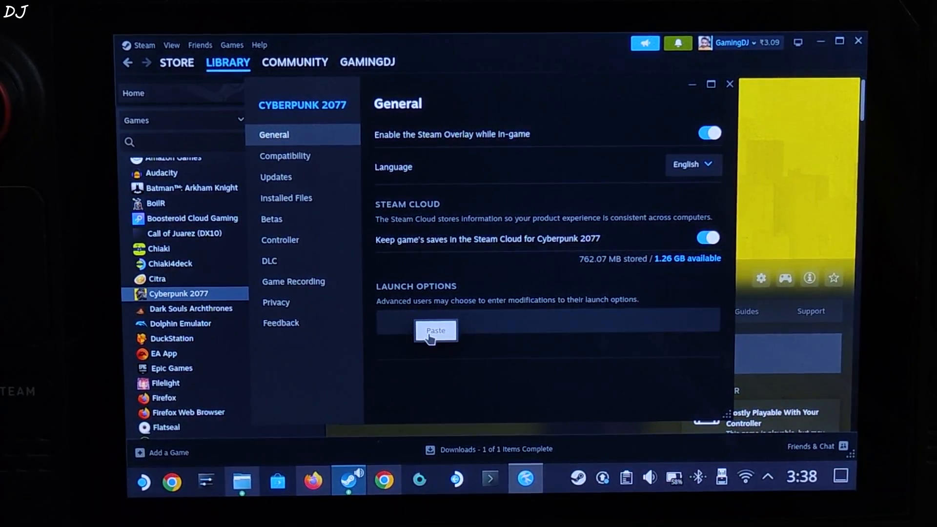
{"action": "left_click", "coordinate": [436, 330]}
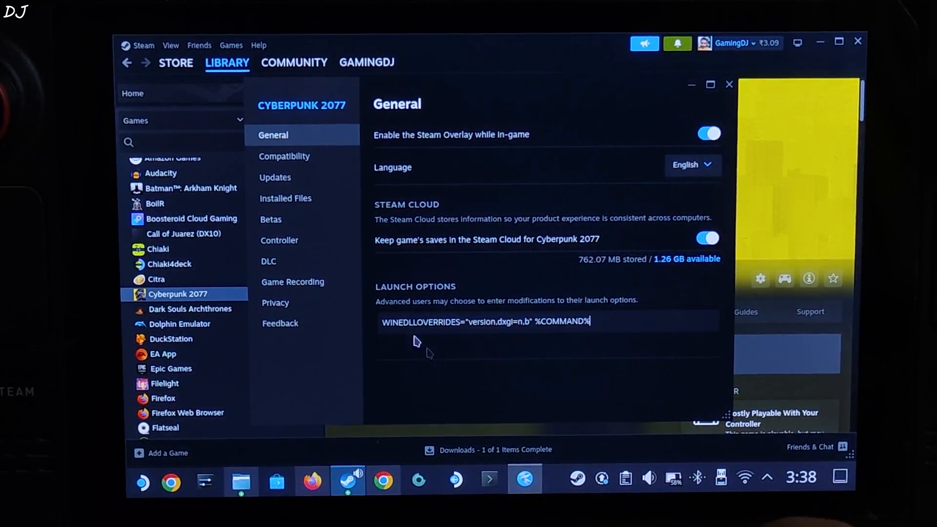
{"action": "left_click", "coordinate": [284, 157]}
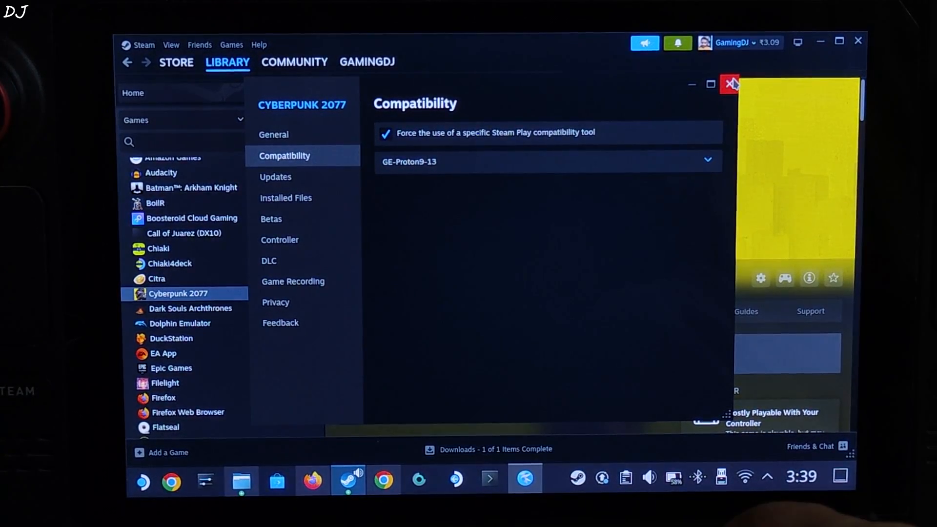
{"action": "left_click", "coordinate": [731, 83]}
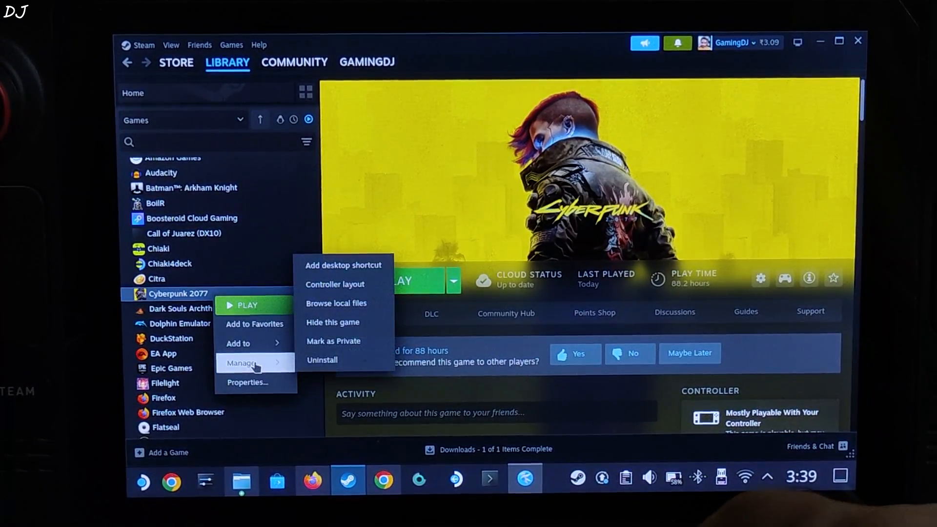
{"action": "mouse_move", "coordinate": [336, 303]}
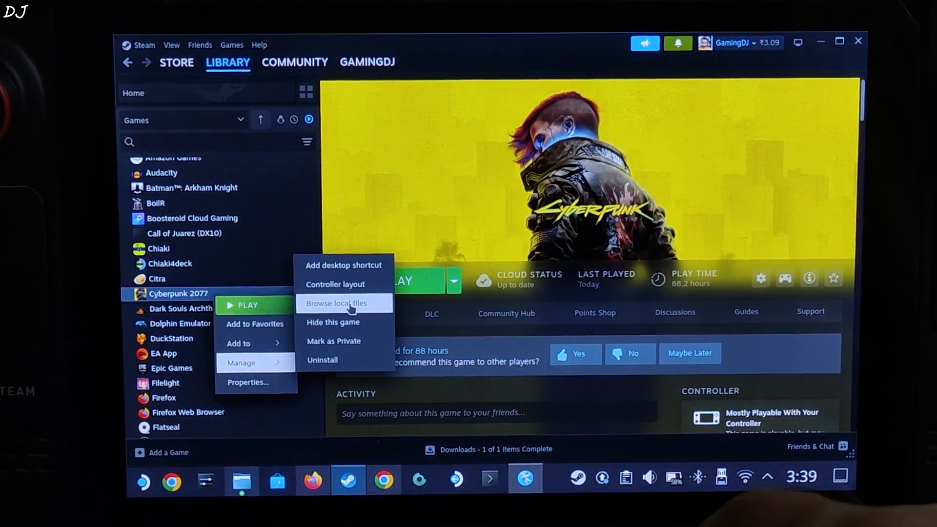
- Open nvngx.ini from the game's bin/x64 folder, set Generator to fsr31, and save
{"action": "left_click", "coordinate": [338, 303]}
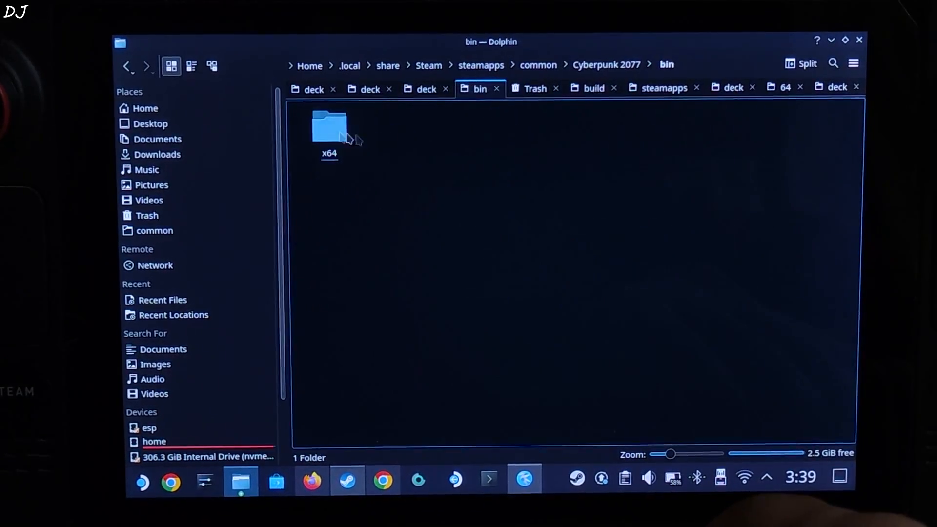
{"action": "double_click", "coordinate": [328, 126]}
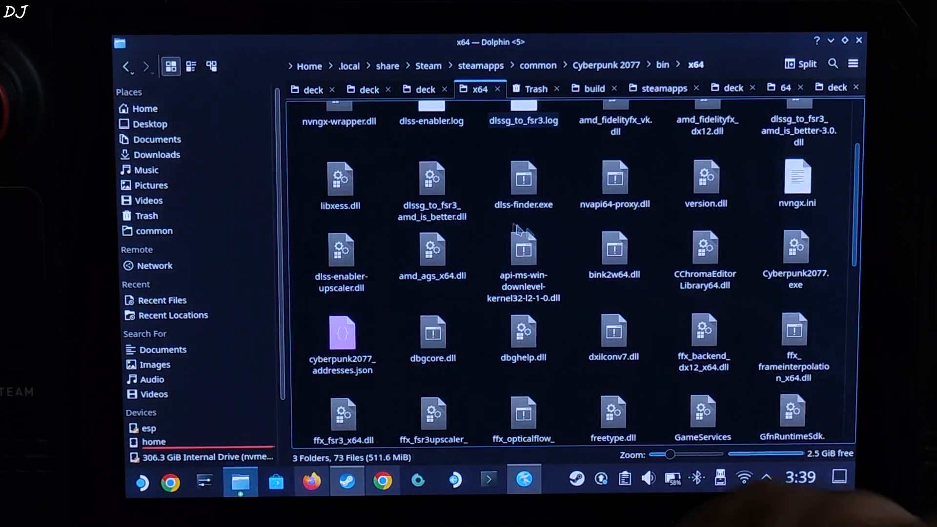
{"action": "left_click", "coordinate": [797, 179]}
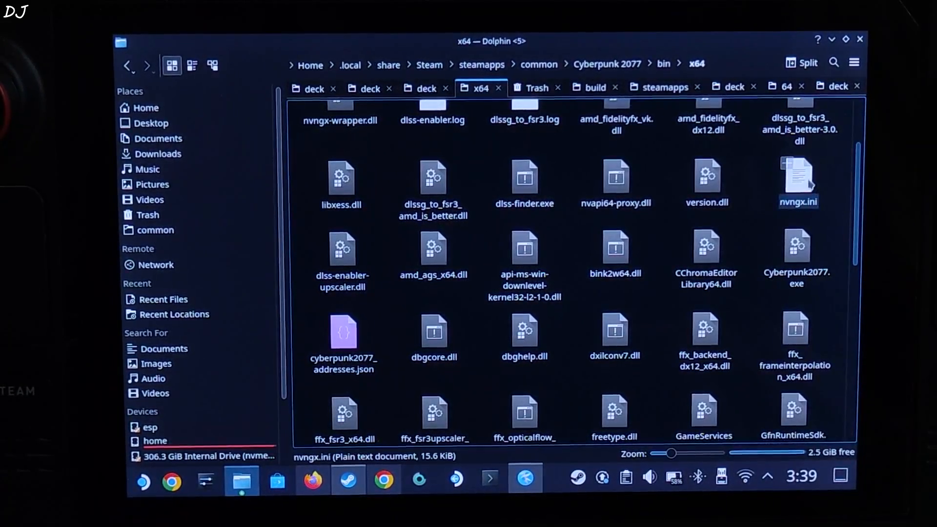
{"action": "double_click", "coordinate": [797, 179]}
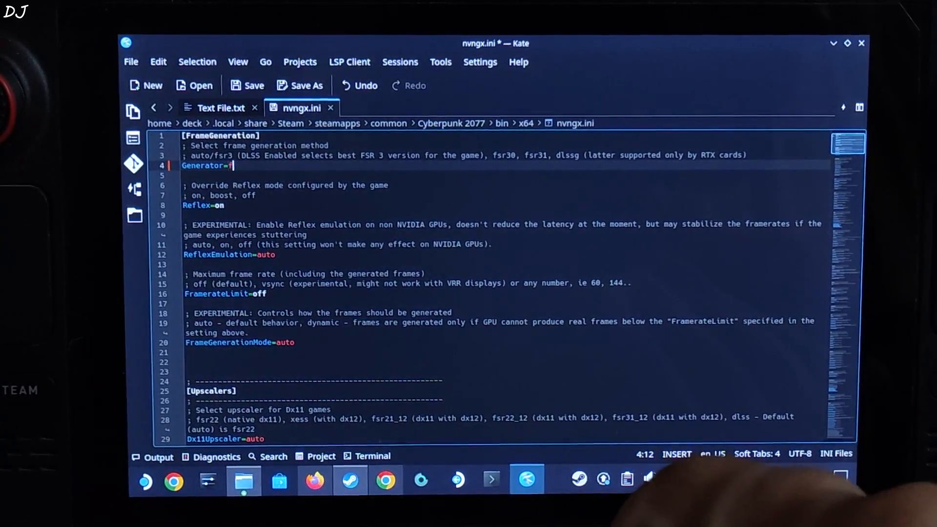
{"action": "type", "text": "sr31"}
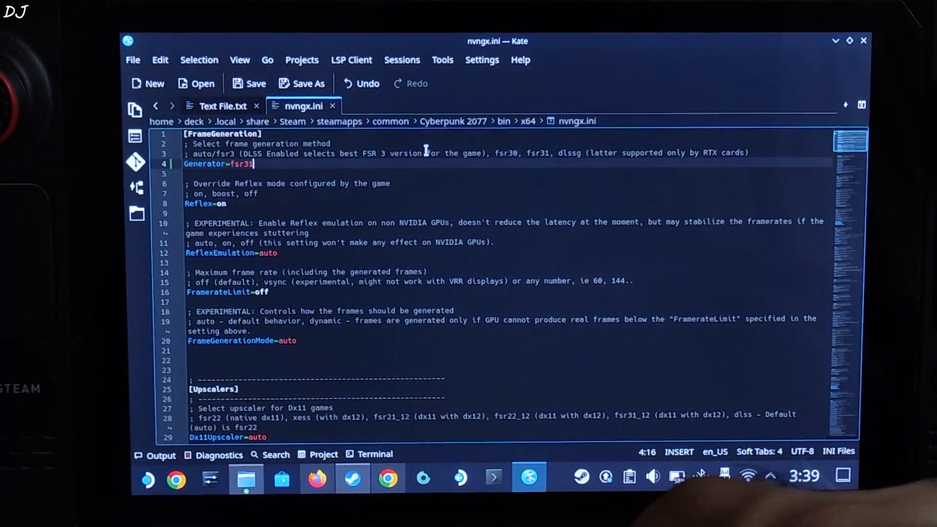
{"action": "left_click", "coordinate": [245, 478]}
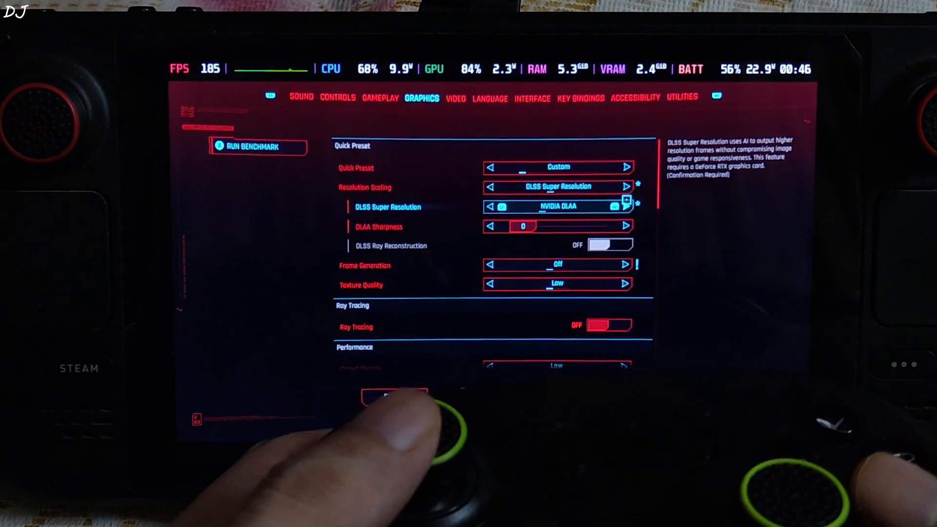
- Set DLSS Super Resolution to Balanced and DLSS Sharpness to 0.20, then apply and confirm
{"action": "left_click", "coordinate": [626, 206]}
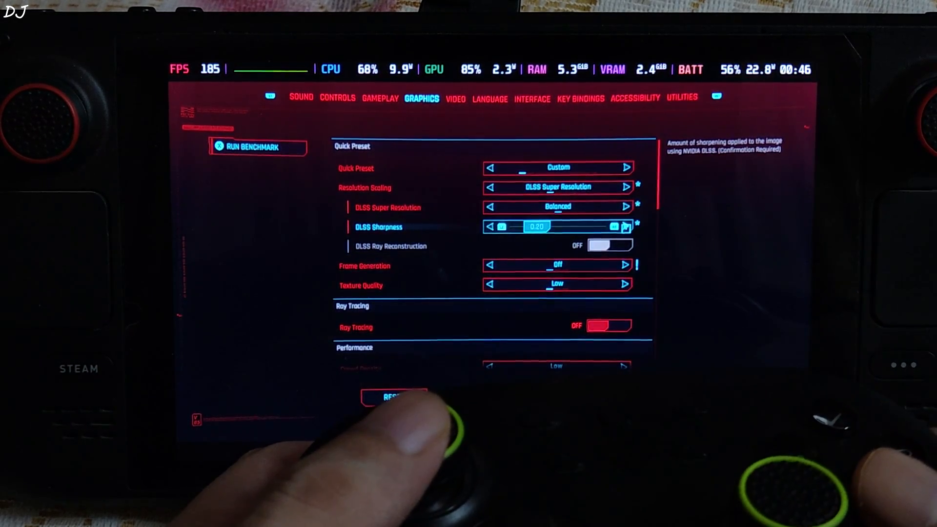
{"action": "left_click", "coordinate": [626, 227]}
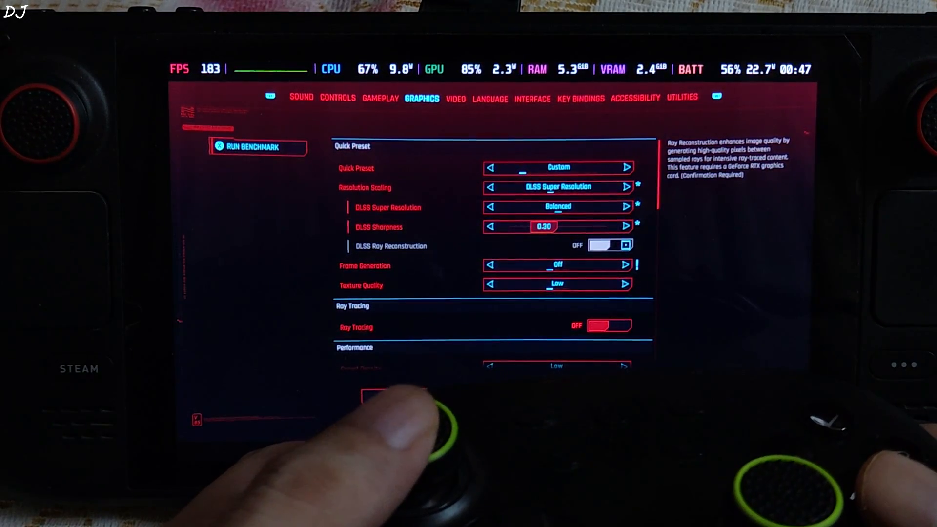
{"action": "left_click", "coordinate": [626, 266]}
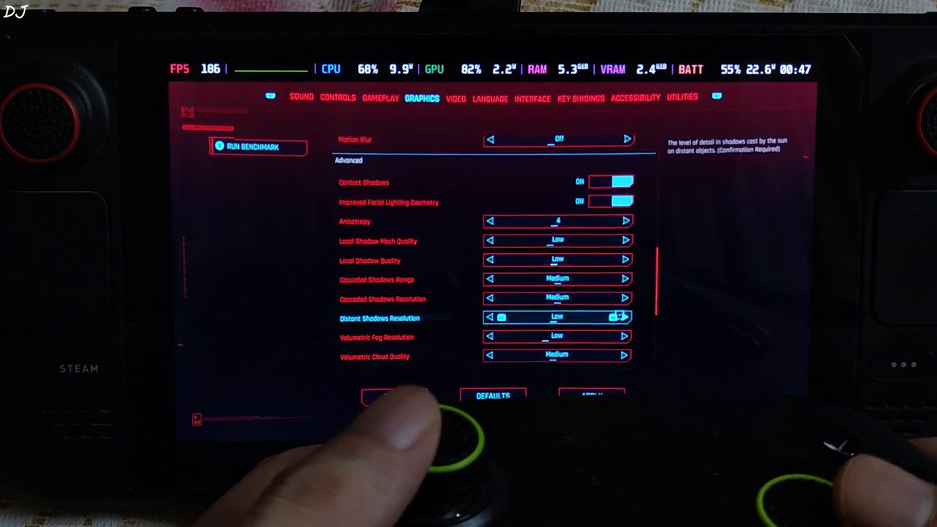
{"action": "scroll", "scroll_direction": "down", "scroll_amount": 3}
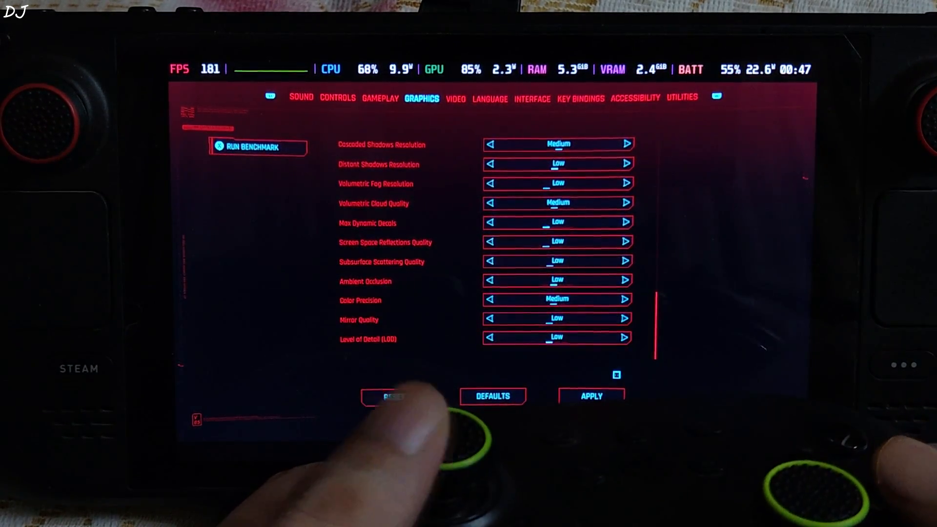
{"action": "left_click", "coordinate": [591, 396]}
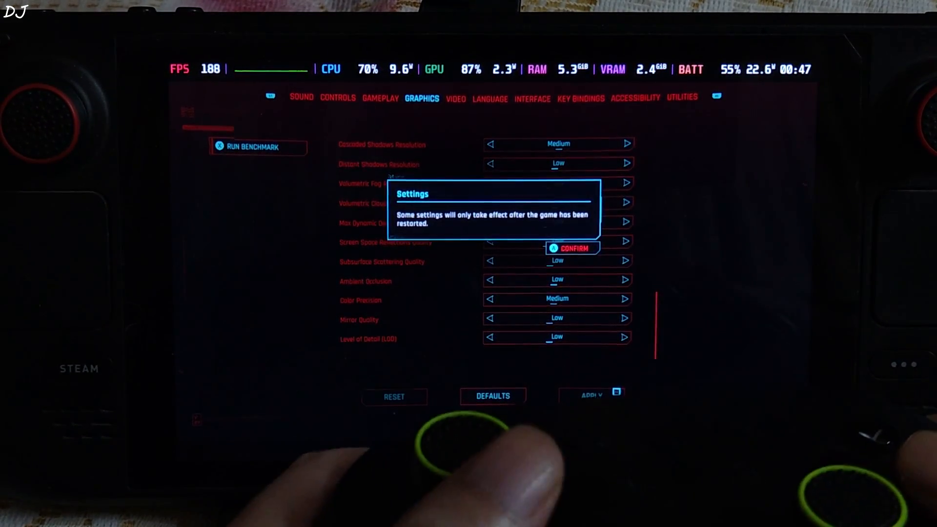
{"action": "left_click", "coordinate": [573, 248]}
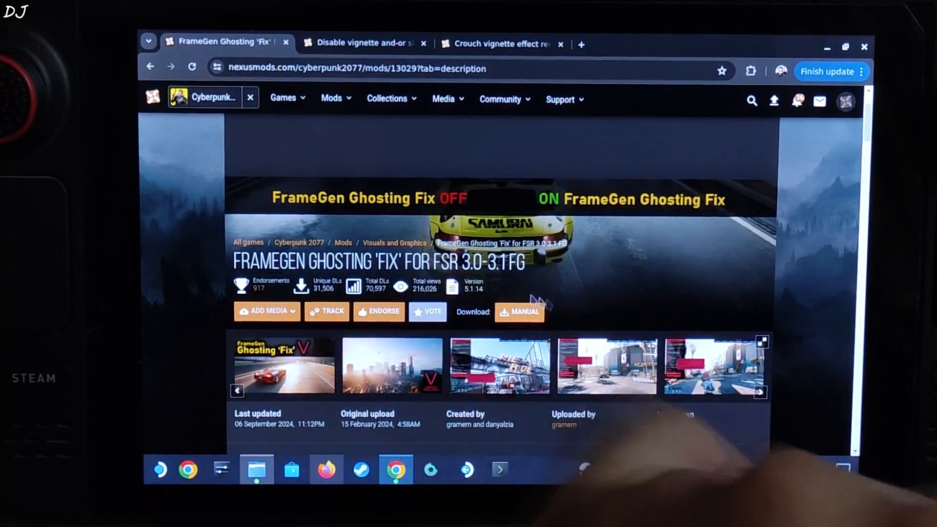
- Download the FrameGen Ghosting Fix 16_10 file from the Files tab via free Slow Download
{"action": "scroll", "scroll_direction": "down", "scroll_amount": 3}
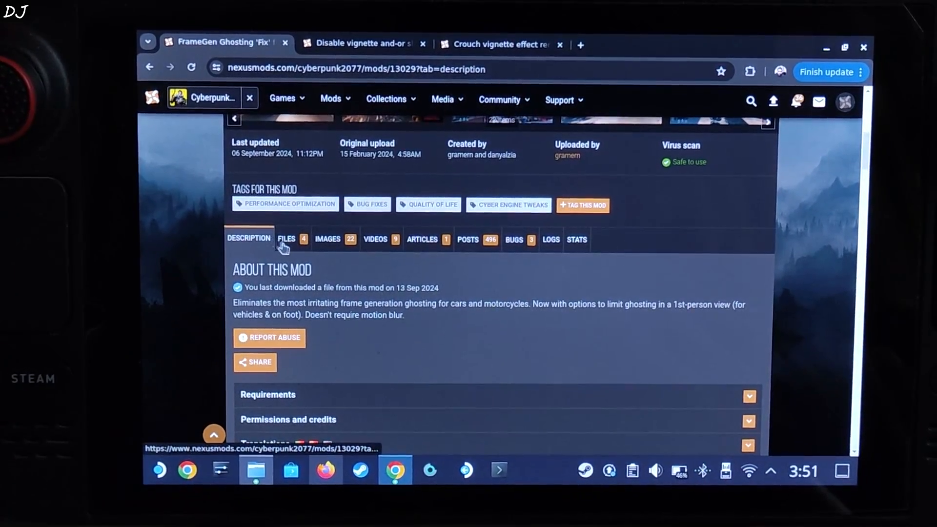
{"action": "left_click", "coordinate": [287, 240]}
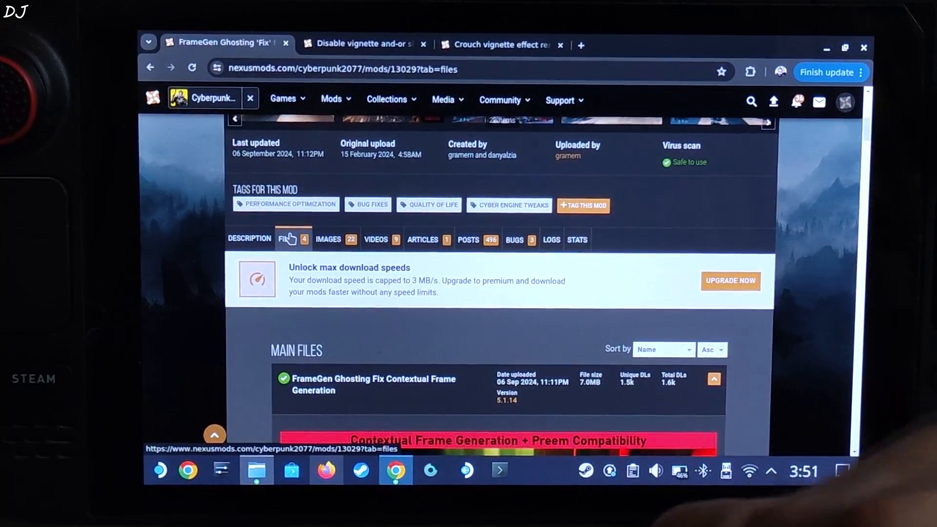
{"action": "scroll", "scroll_direction": "down", "scroll_amount": 3}
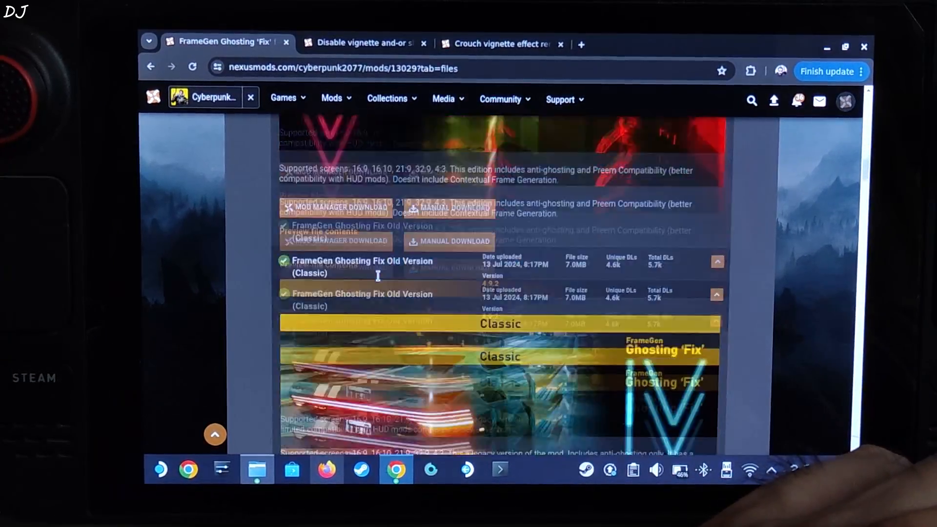
{"action": "scroll", "scroll_direction": "down", "scroll_amount": 3}
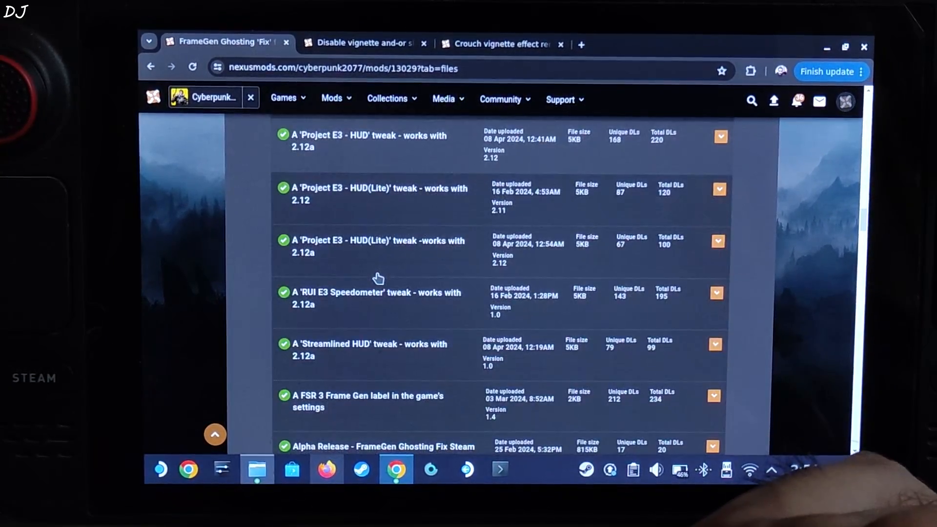
{"action": "scroll", "scroll_direction": "down", "scroll_amount": 3}
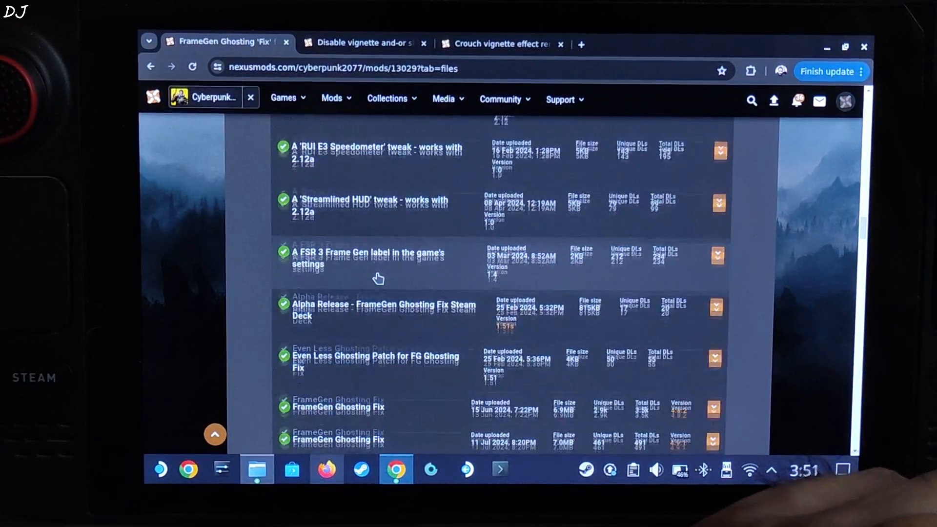
{"action": "scroll", "scroll_direction": "down", "scroll_amount": 3}
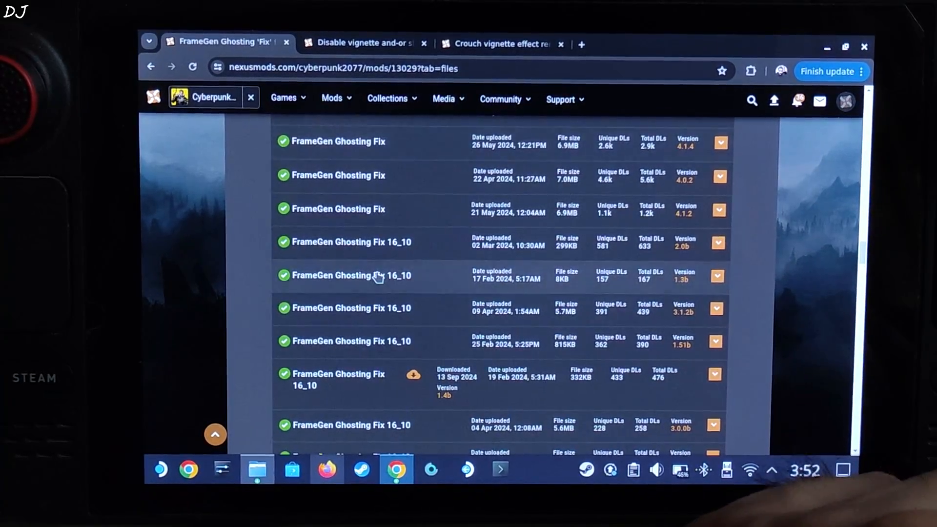
{"action": "scroll", "scroll_direction": "down", "scroll_amount": 3}
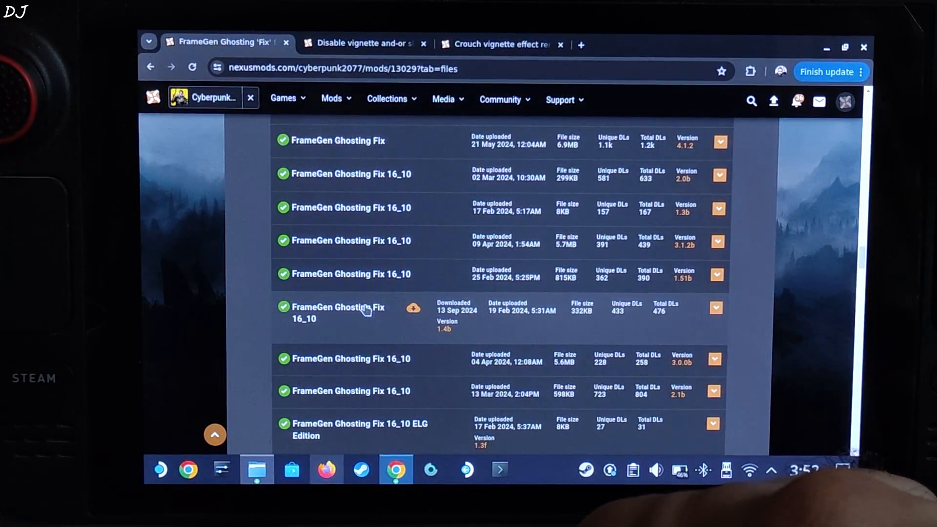
{"action": "left_click", "coordinate": [353, 312]}
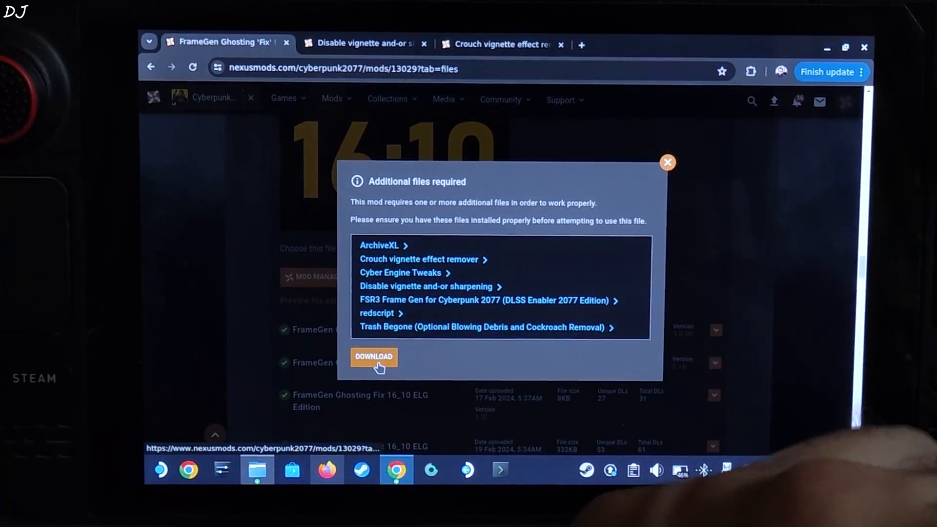
{"action": "left_click", "coordinate": [373, 357]}
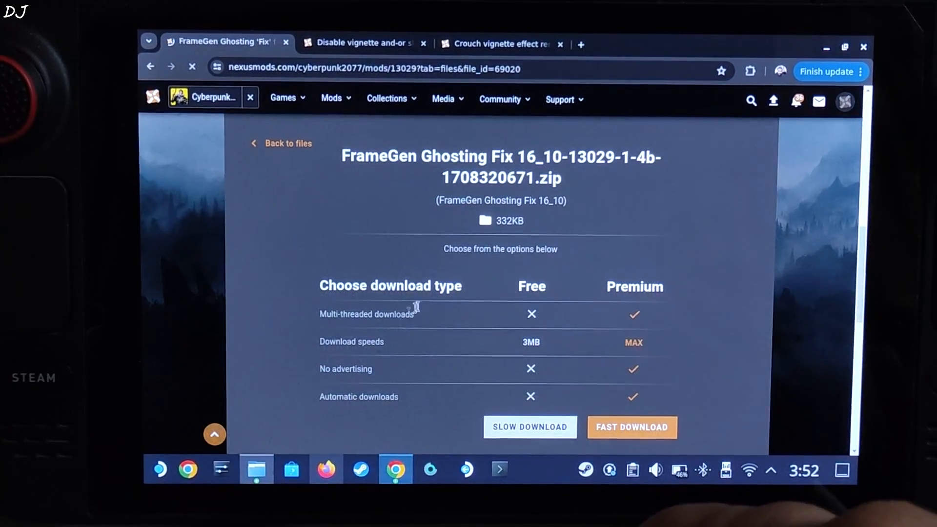
{"action": "scroll", "scroll_direction": "down", "scroll_amount": 3}
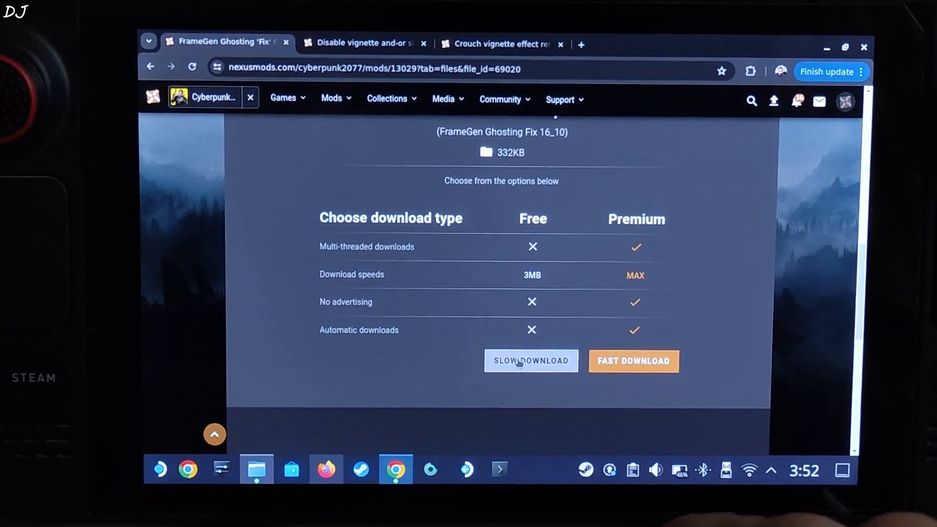
{"action": "left_click", "coordinate": [287, 42]}
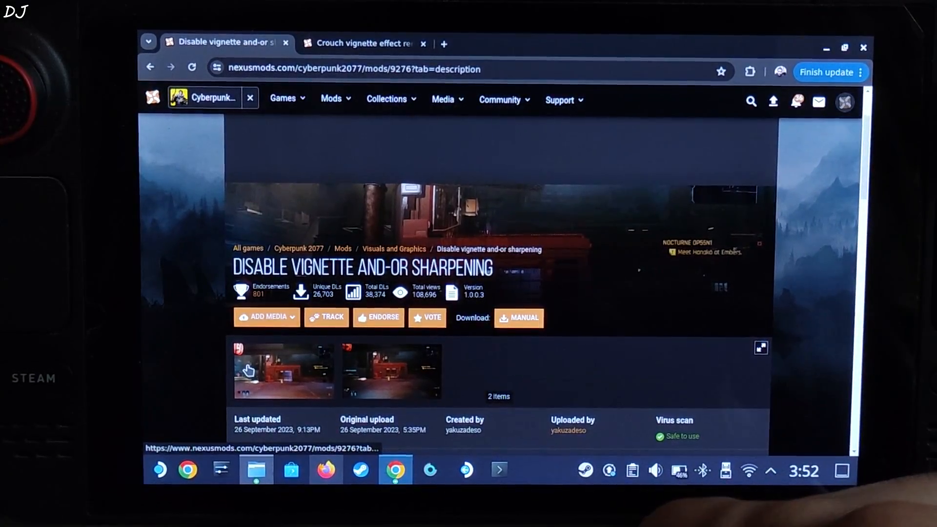
- Download the 'disable vignette' file from the mod's Files tab via Manual then Slow Download
{"action": "scroll", "scroll_direction": "down", "scroll_amount": 3}
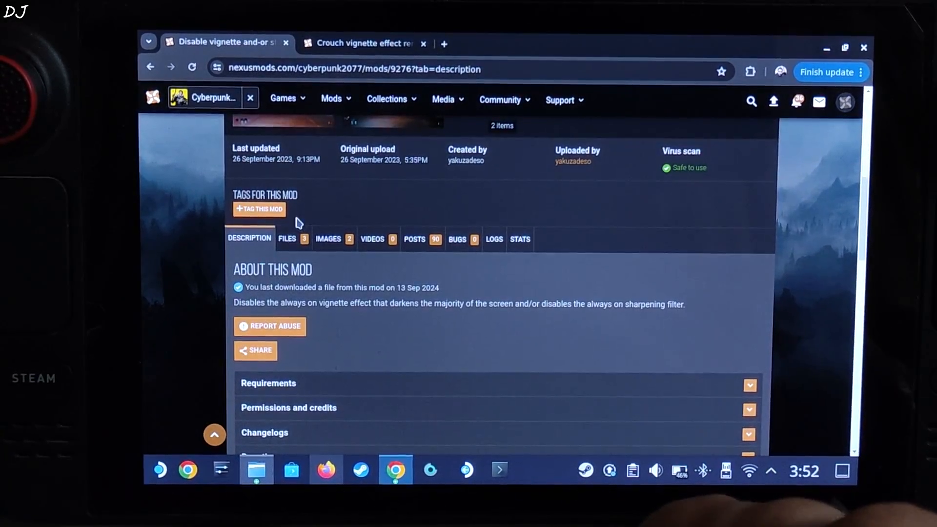
{"action": "left_click", "coordinate": [287, 238]}
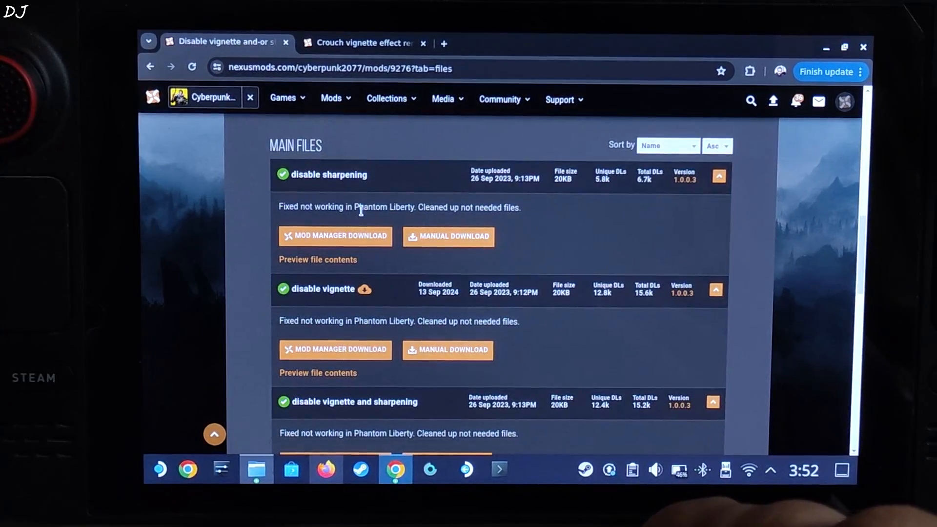
{"action": "scroll", "scroll_direction": "down", "scroll_amount": 3}
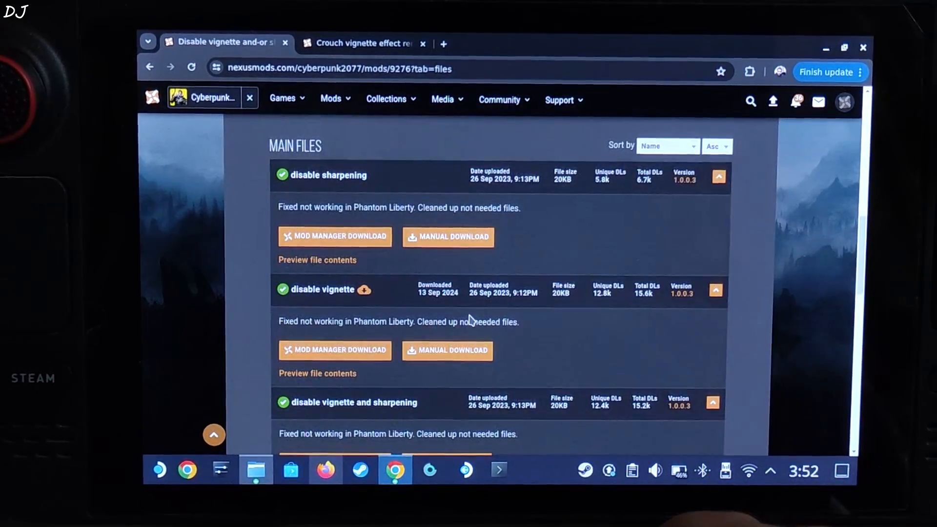
{"action": "left_click", "coordinate": [448, 350]}
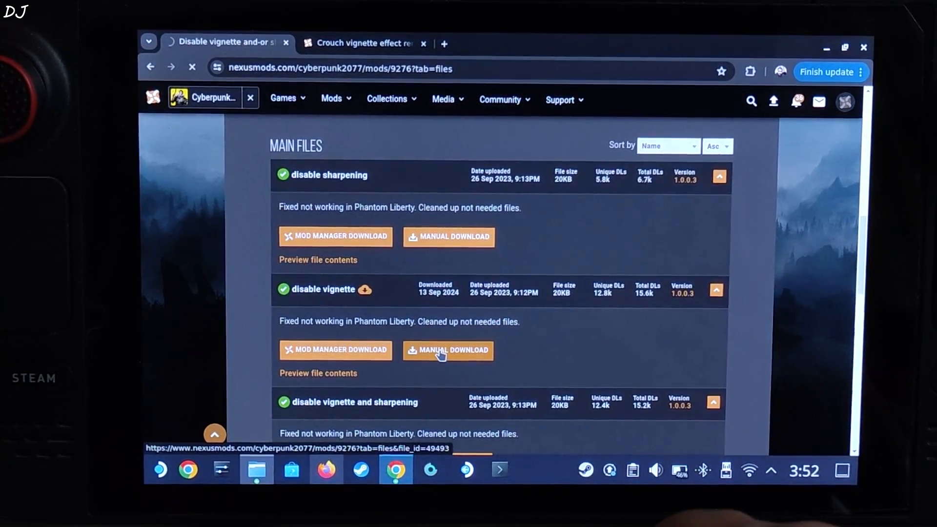
{"action": "left_click", "coordinate": [448, 350]}
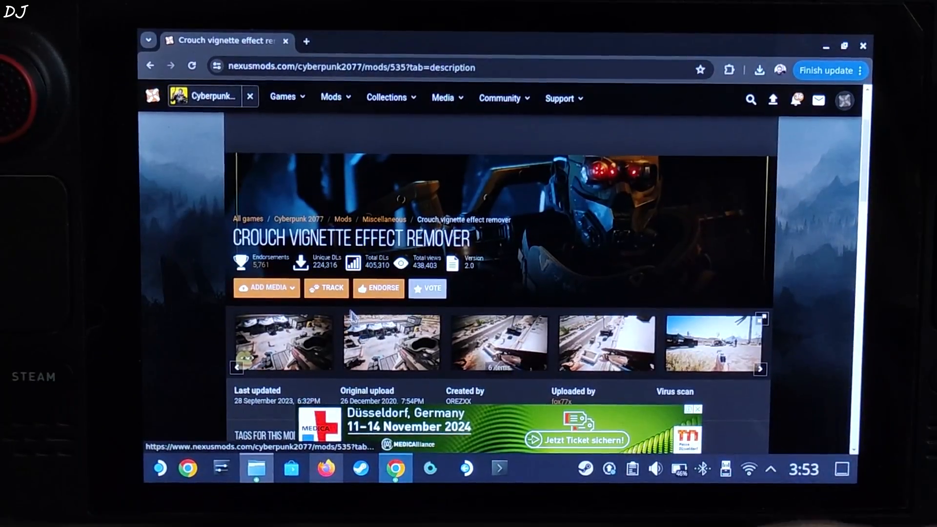
- Download Crouch Vignette Effect Remover version 2.0 from its Files tab via Slow Download
{"action": "scroll", "scroll_direction": "down", "scroll_amount": 3}
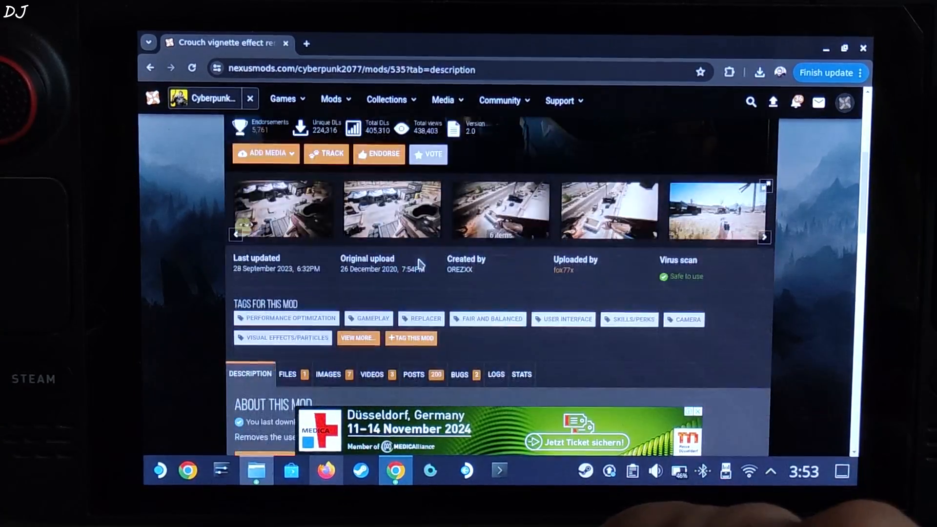
{"action": "left_click", "coordinate": [287, 375]}
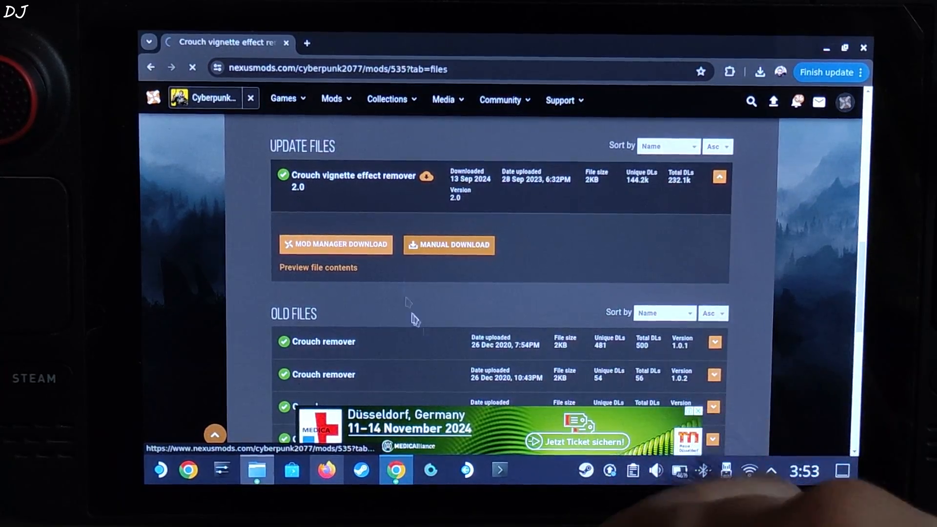
{"action": "left_click", "coordinate": [449, 245]}
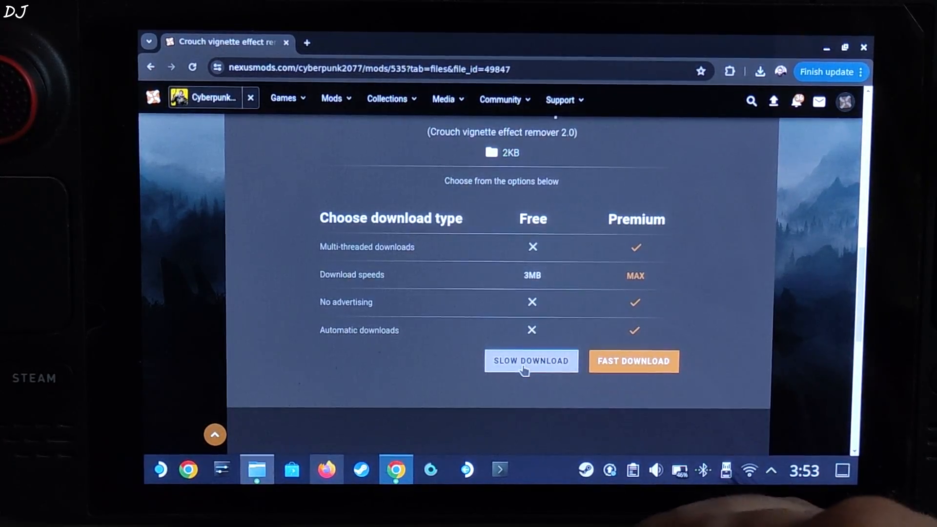
{"action": "left_click", "coordinate": [530, 361]}
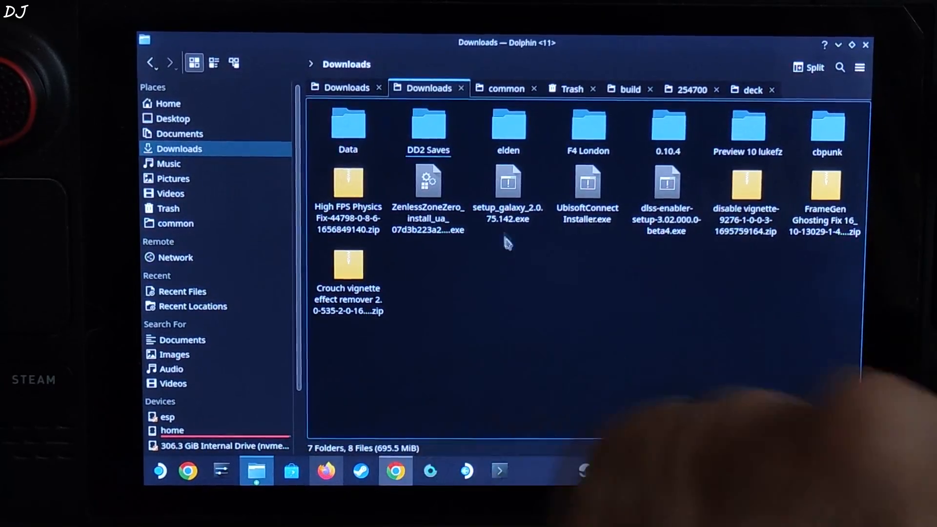
- Extract the archive folders from the disable vignette and FrameGen Ghosting Fix zips into Downloads
{"action": "left_click", "coordinate": [746, 185]}
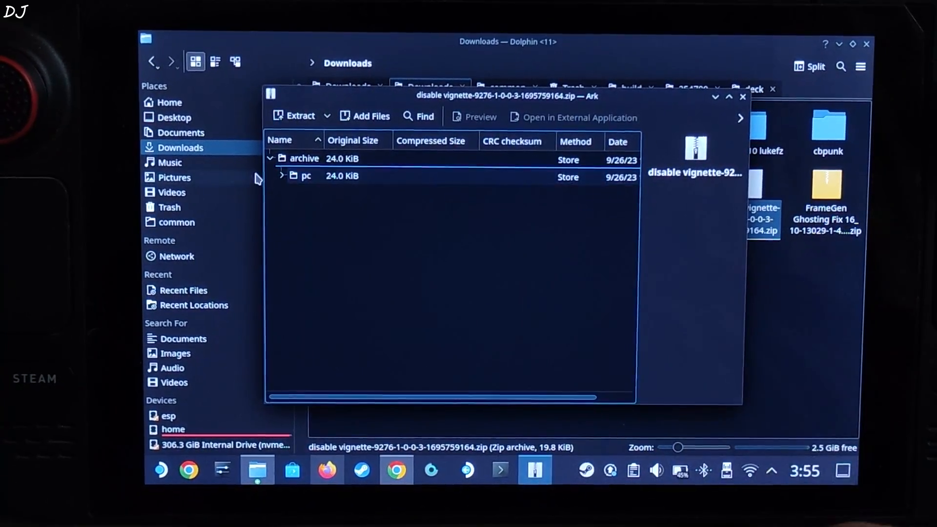
{"action": "left_click", "coordinate": [304, 159]}
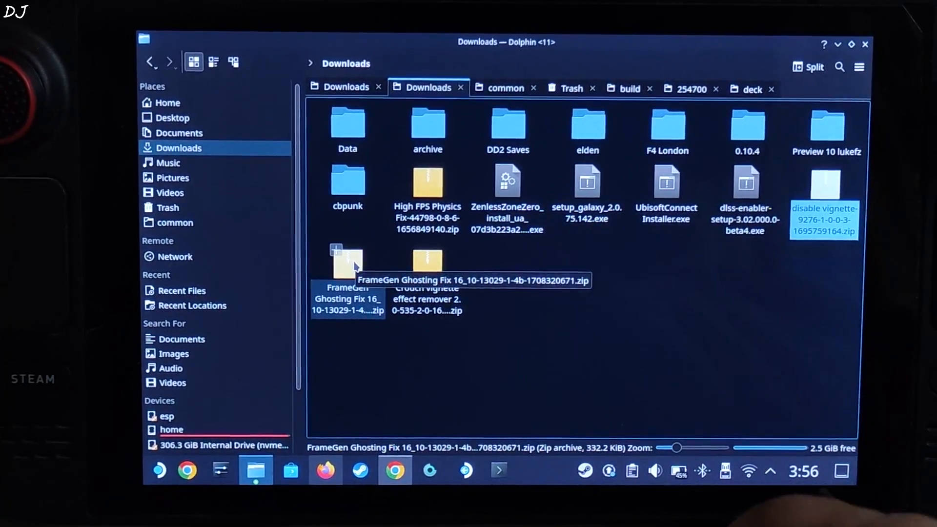
{"action": "double_click", "coordinate": [348, 263]}
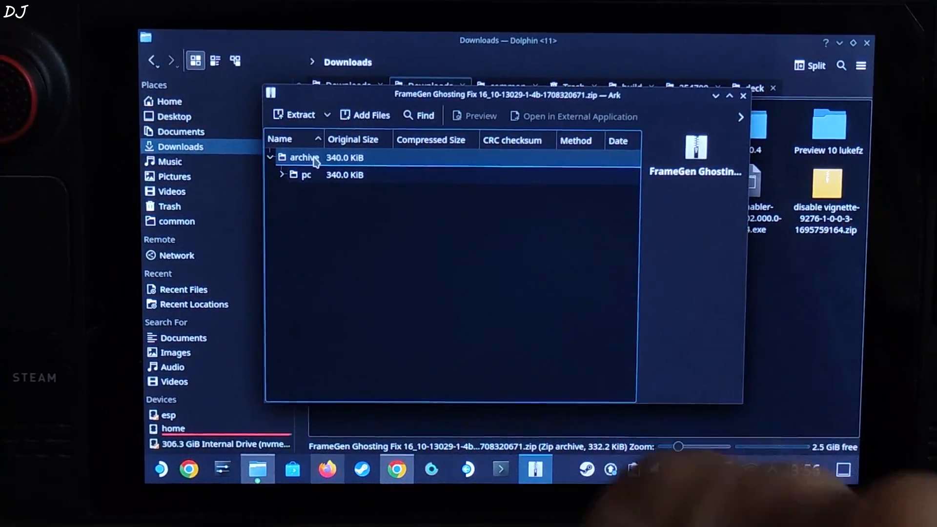
{"action": "left_click_drag", "start_coordinate": [304, 158], "coordinate": [623, 254]}
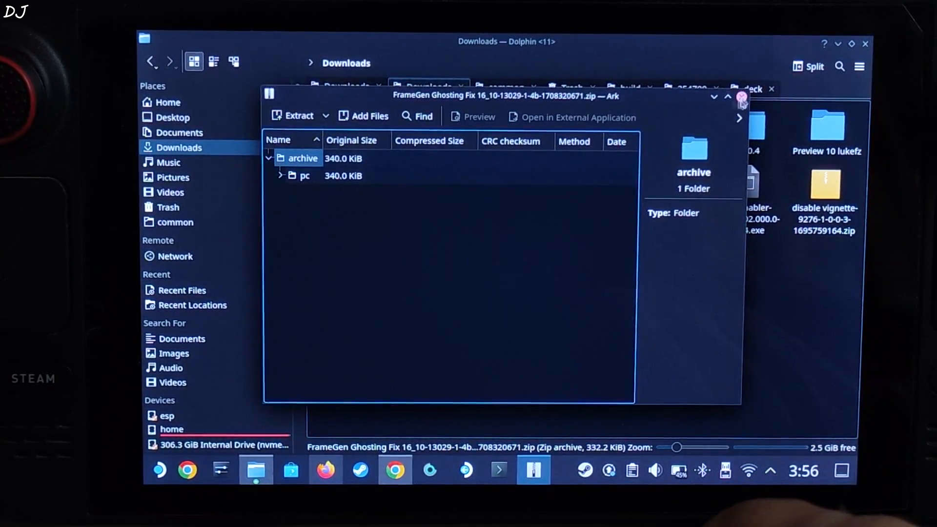
{"action": "left_click", "coordinate": [741, 96]}
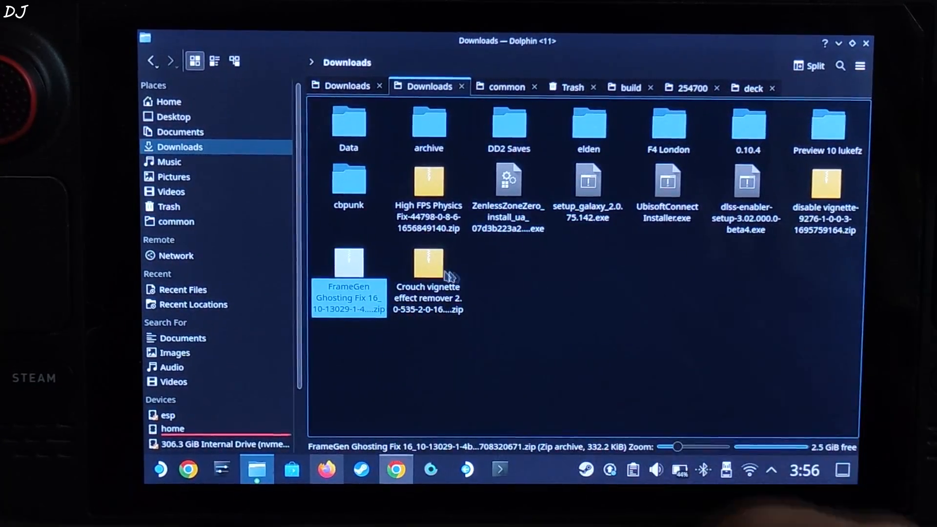
{"action": "left_click", "coordinate": [428, 263]}
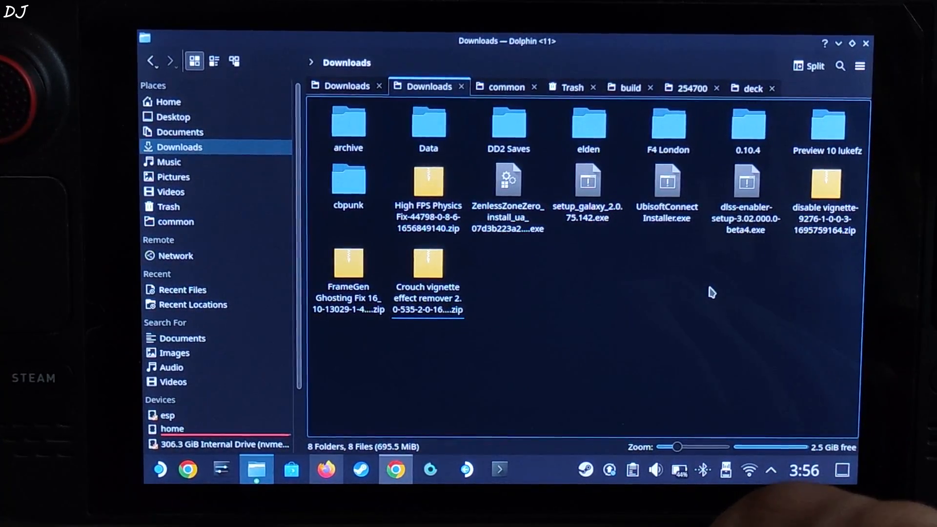
- Open Downloads/archive/pc and copy the extracted mod folder
{"action": "double_click", "coordinate": [348, 125]}
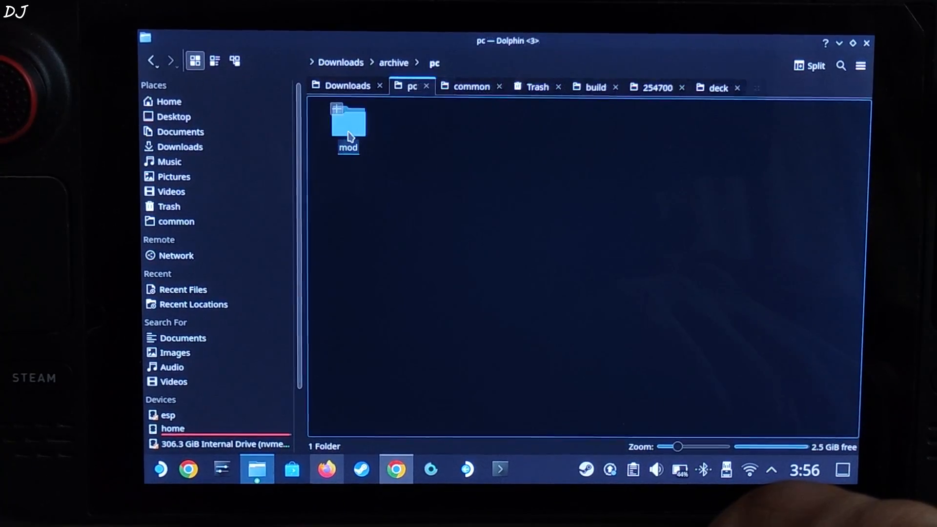
{"action": "double_click", "coordinate": [348, 119]}
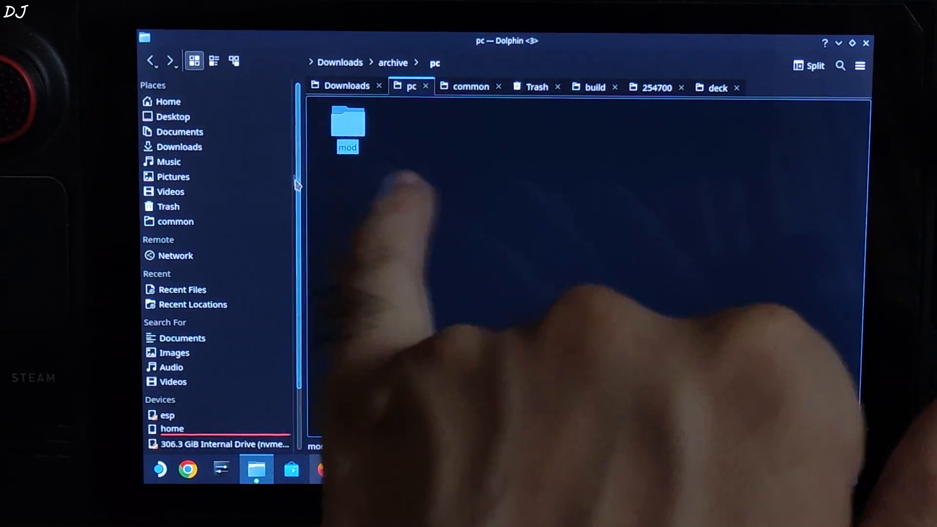
{"action": "right_click", "coordinate": [347, 119]}
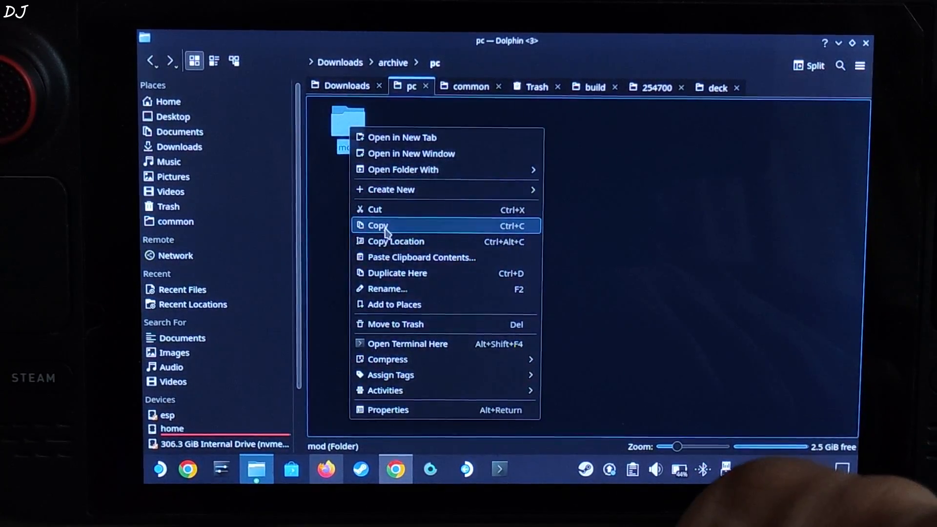
{"action": "left_click", "coordinate": [377, 225]}
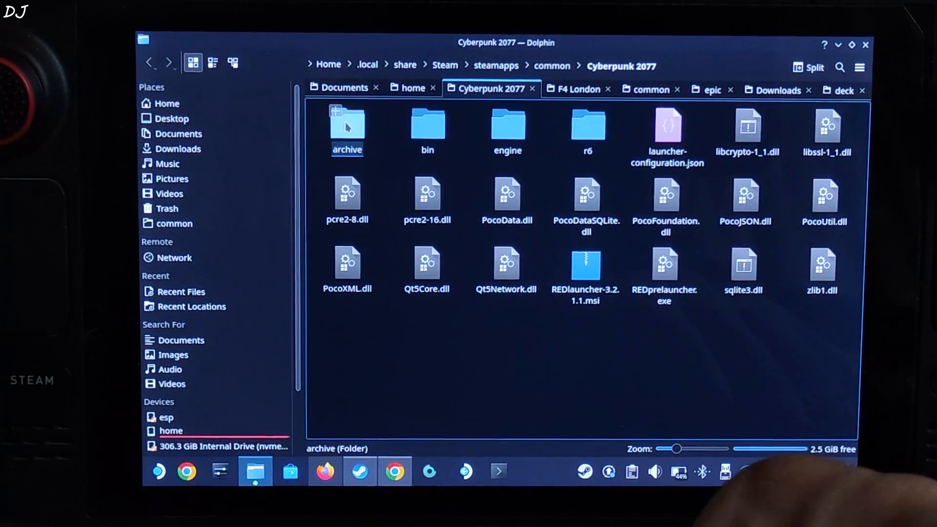
- Confirm the crouch-effect, vignette and ghosting-fix .archive files are in archive/pc/mod
{"action": "double_click", "coordinate": [347, 124]}
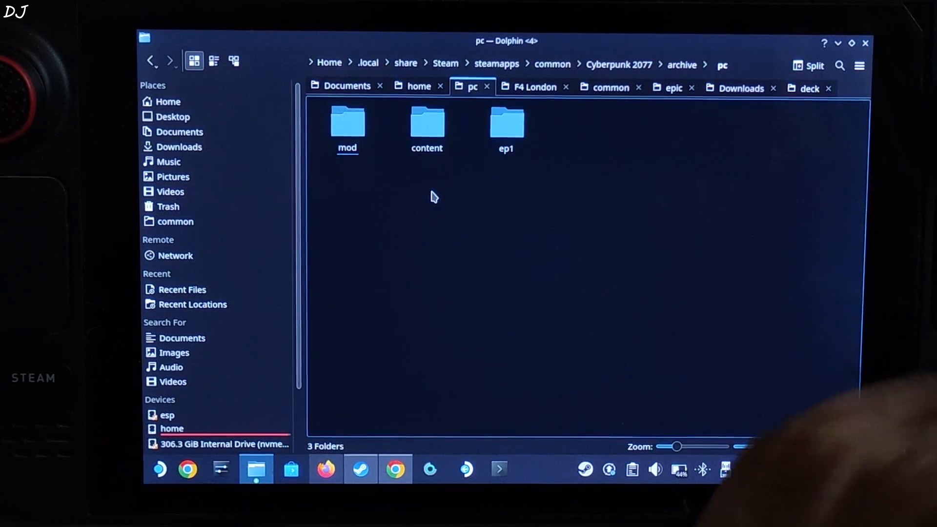
{"action": "double_click", "coordinate": [347, 121]}
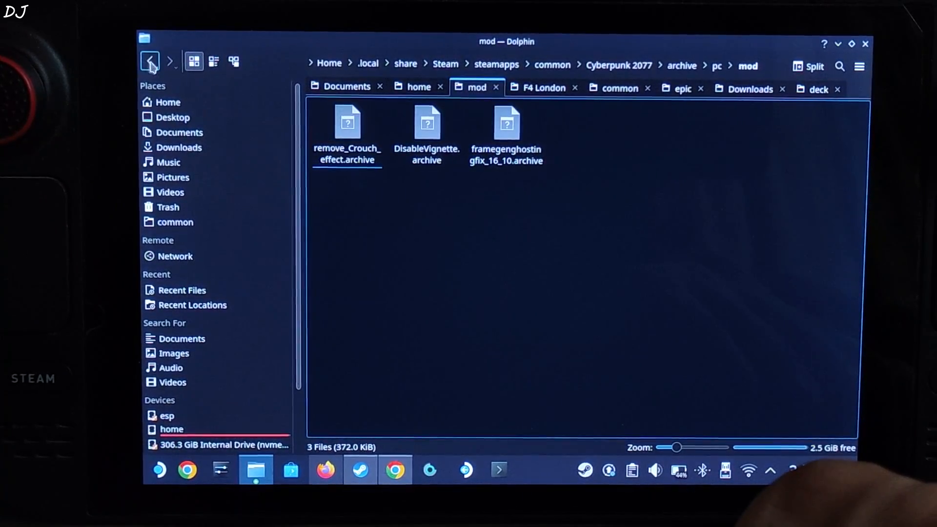
{"action": "left_click", "coordinate": [150, 61]}
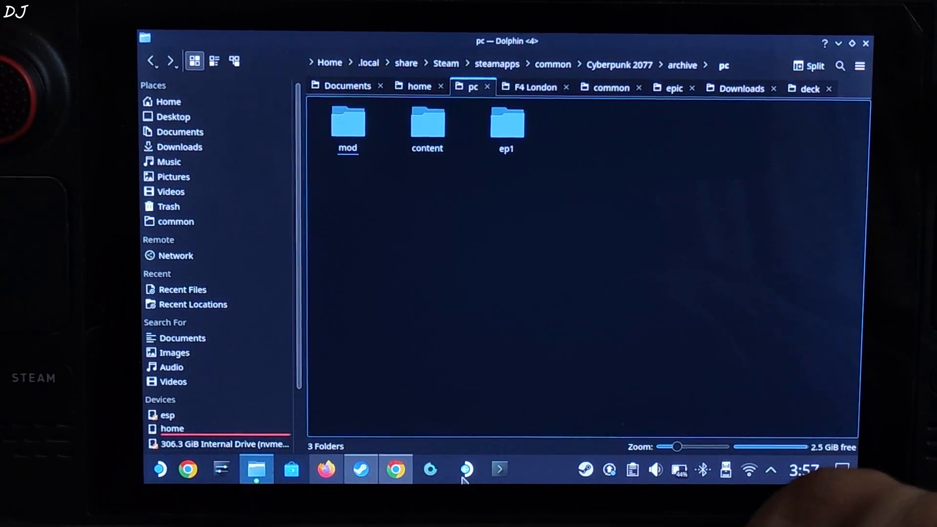